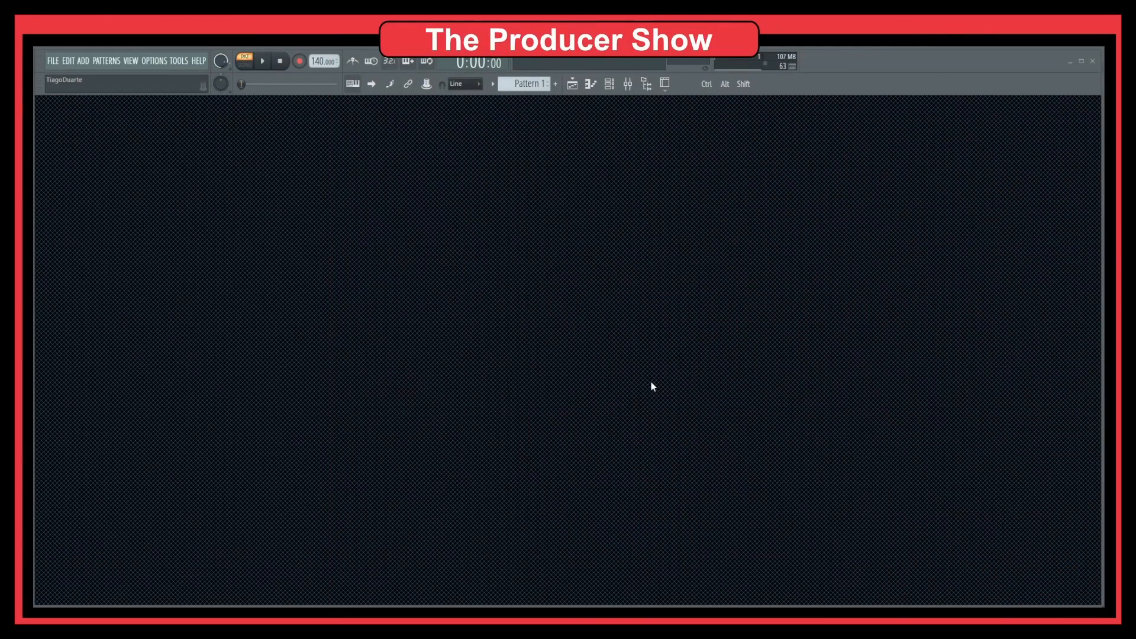
pyautogui.moveTo(350, 391)
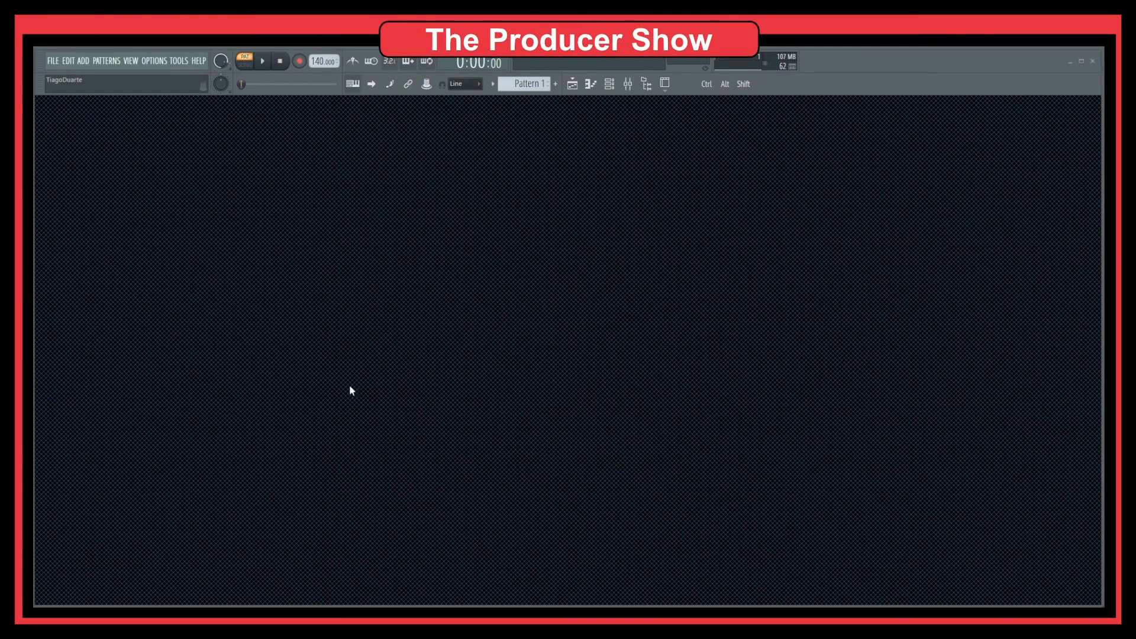
pyautogui.moveTo(405, 203)
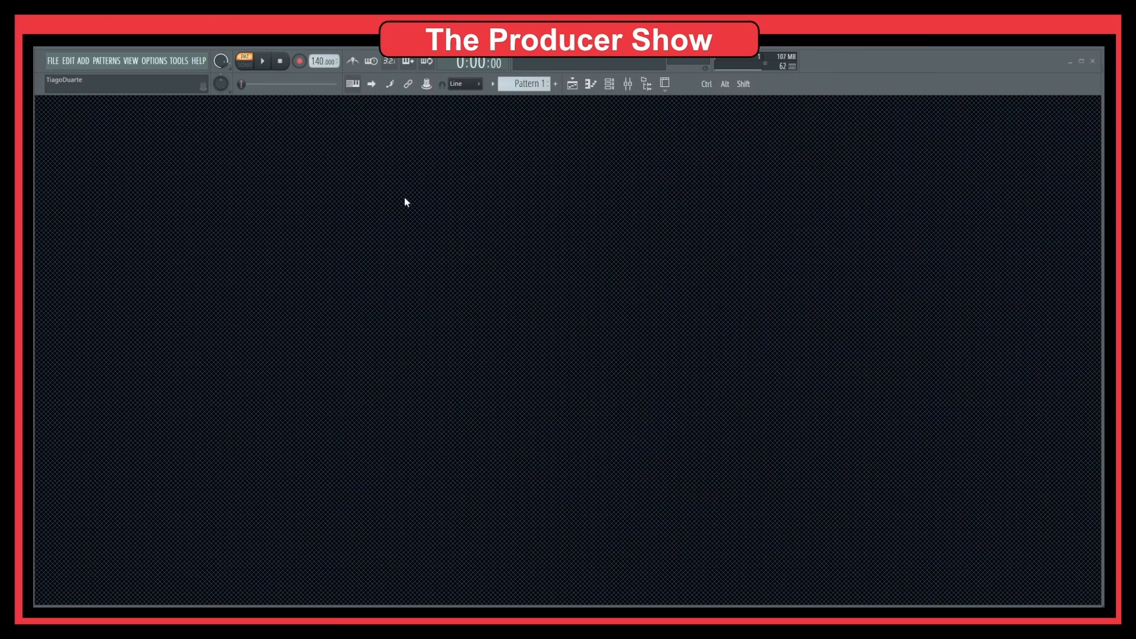
pyautogui.moveTo(484, 259)
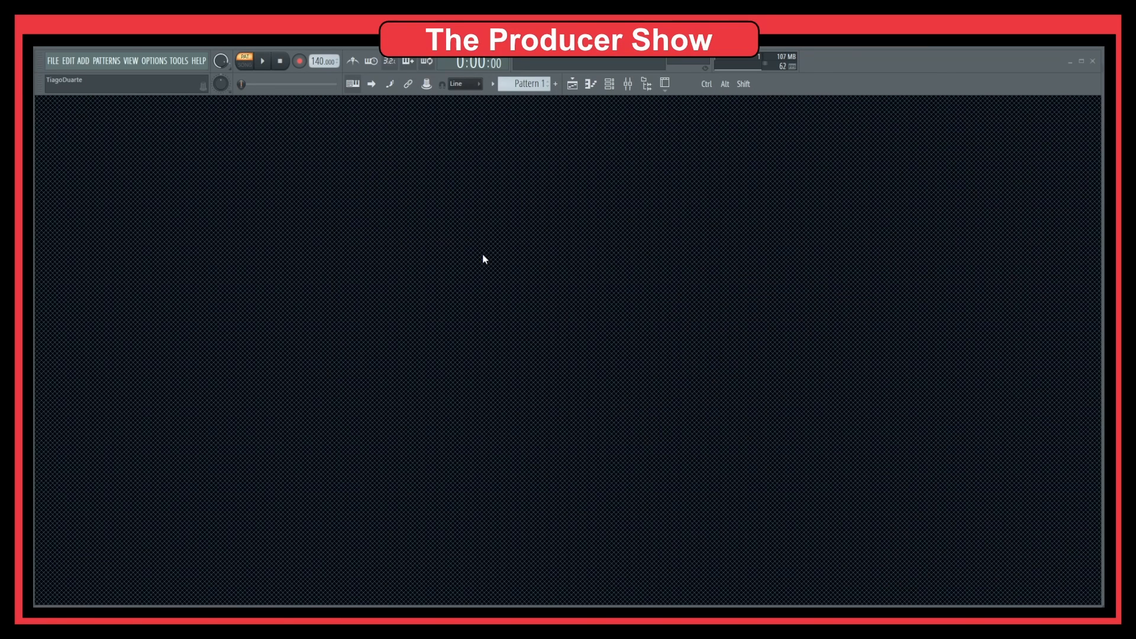
pyautogui.moveTo(336, 292)
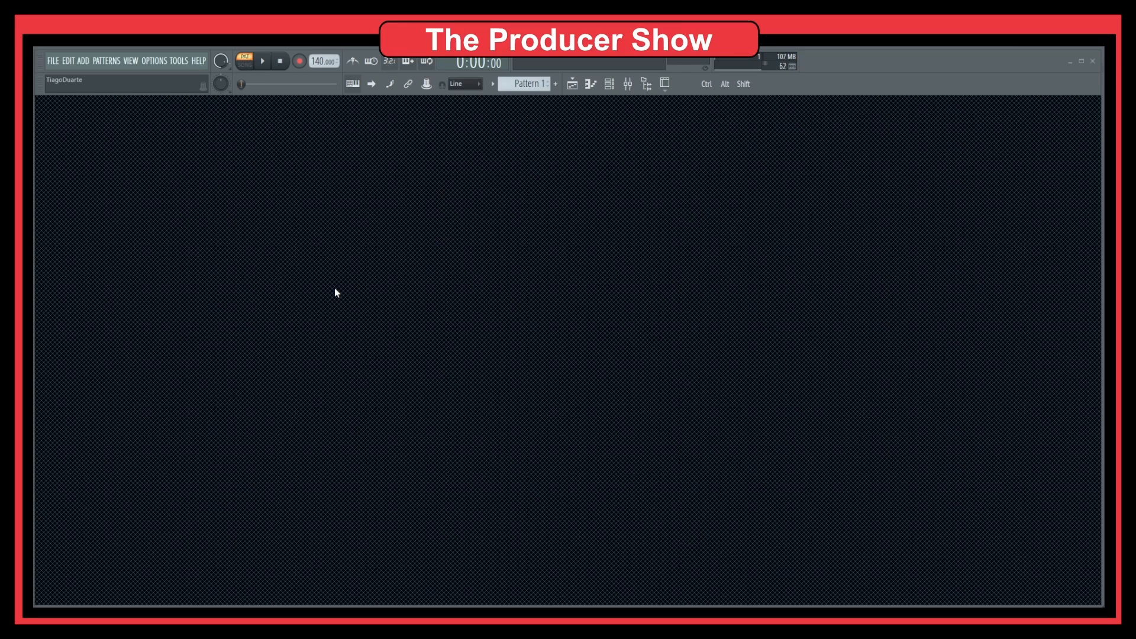
pyautogui.moveTo(336, 275)
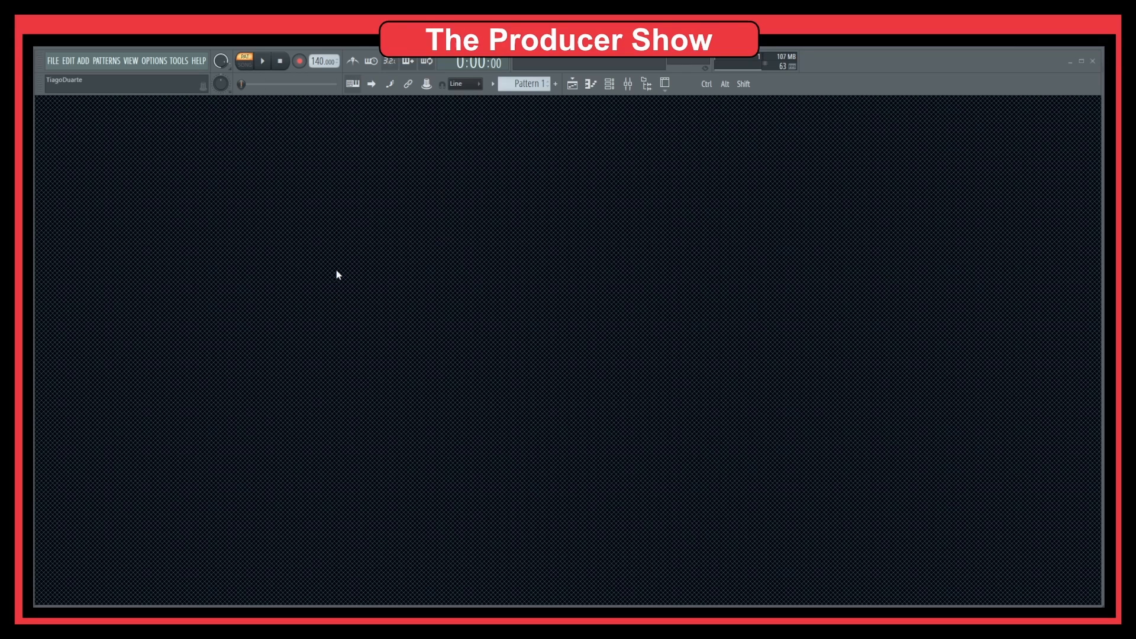
# Open the View menu's Background submenu to show the wallpaper and colour options
pyautogui.click(130, 61)
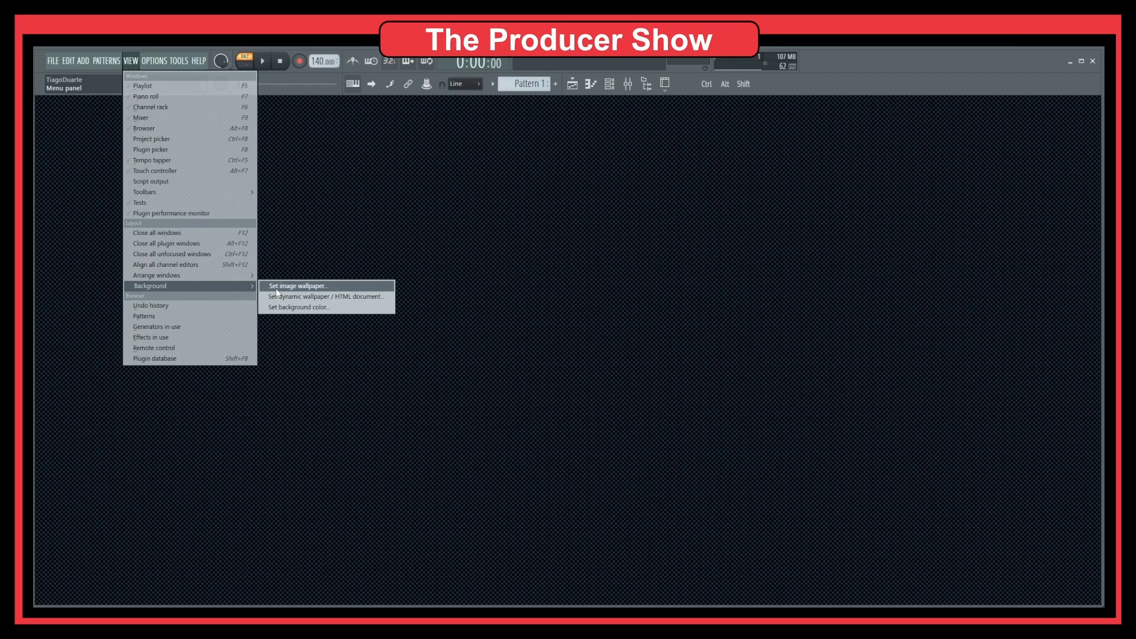
pyautogui.moveTo(326, 297)
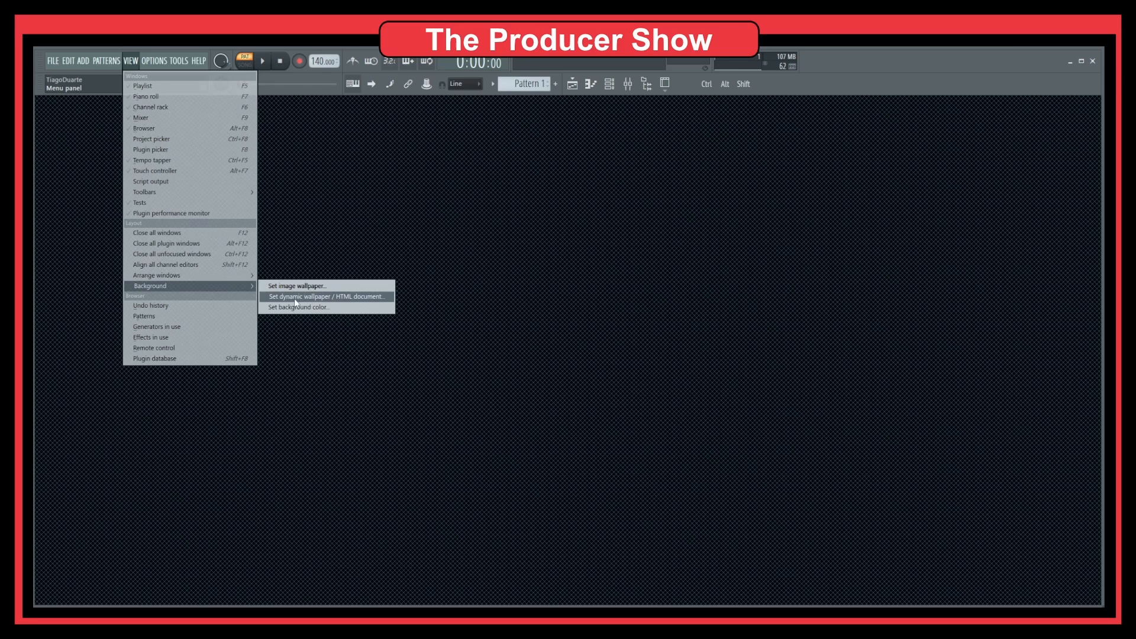
pyautogui.moveTo(341, 303)
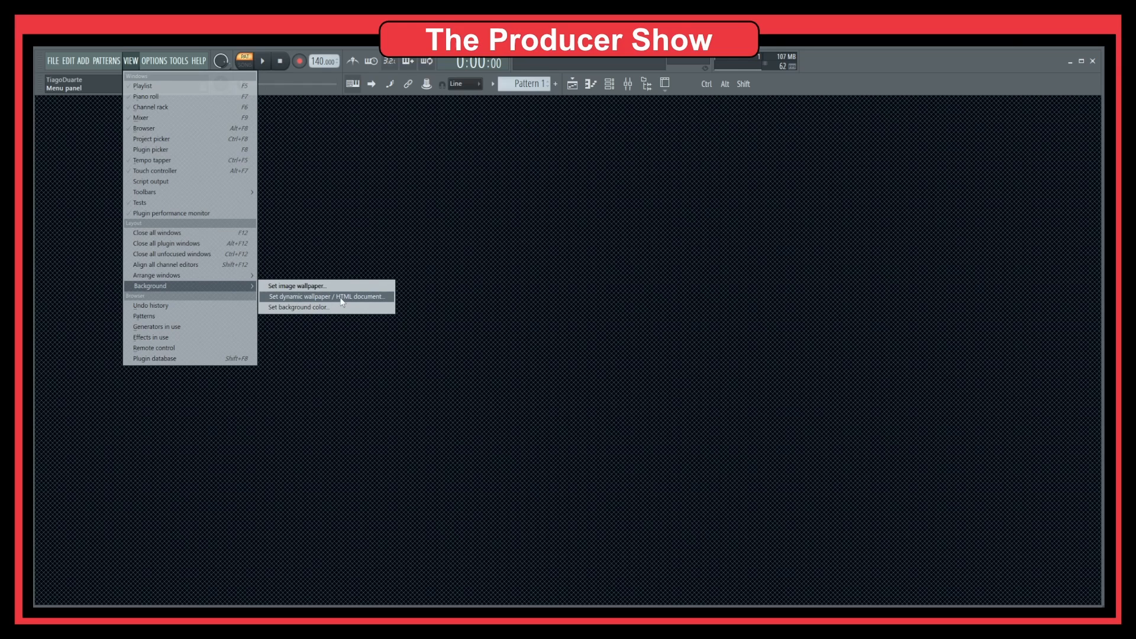
pyautogui.moveTo(362, 301)
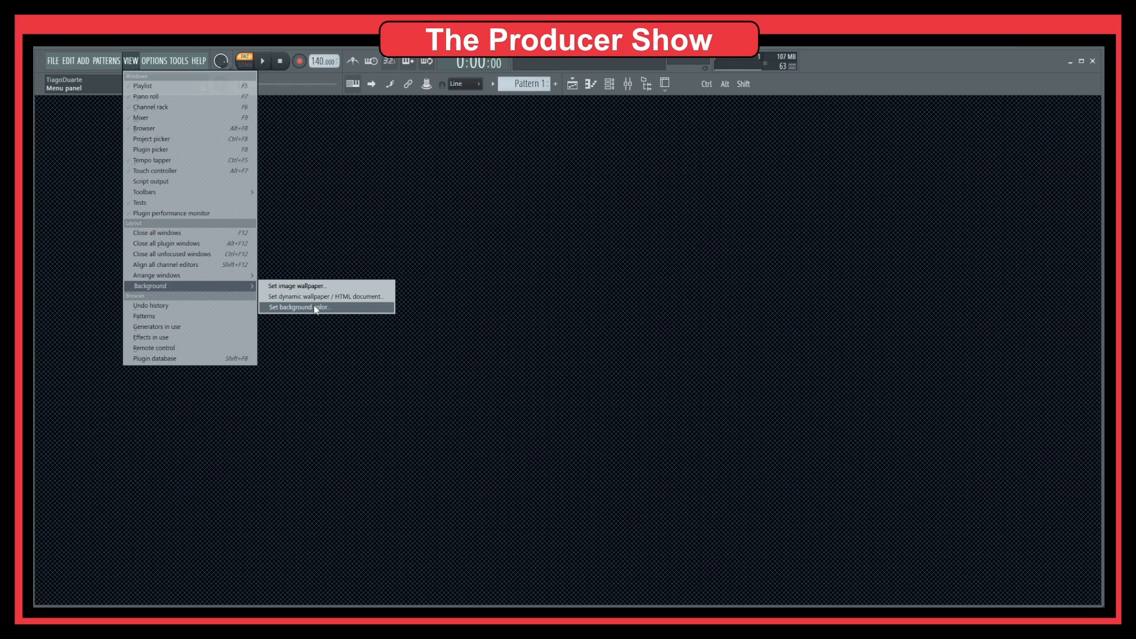
# Set the workspace background colour to bright lime green and accept it
pyautogui.click(299, 306)
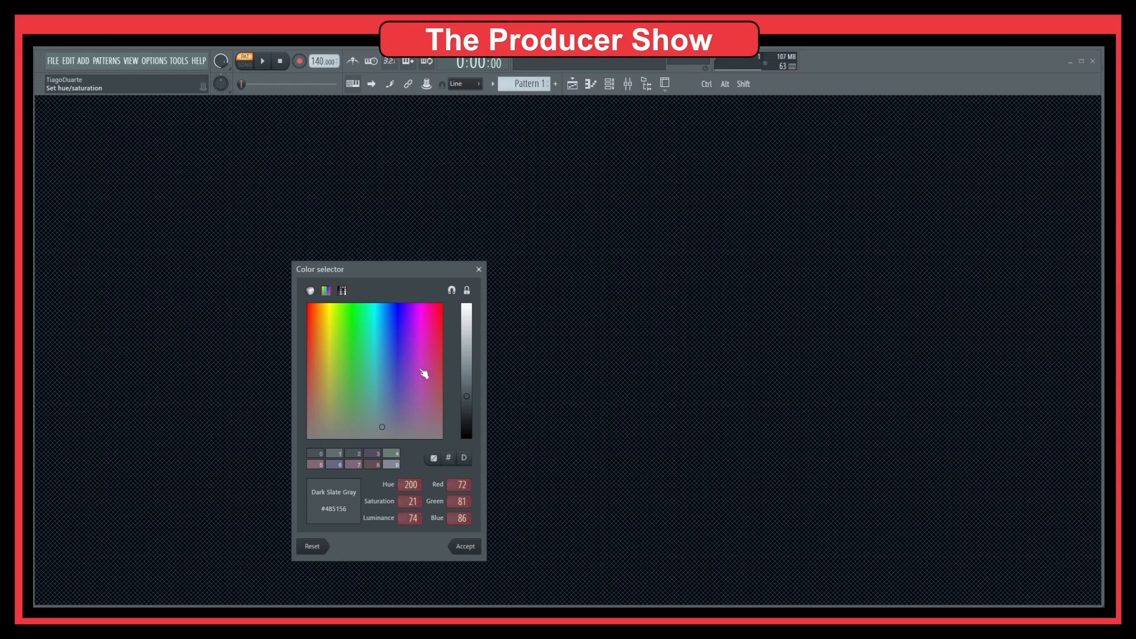
pyautogui.click(306, 303)
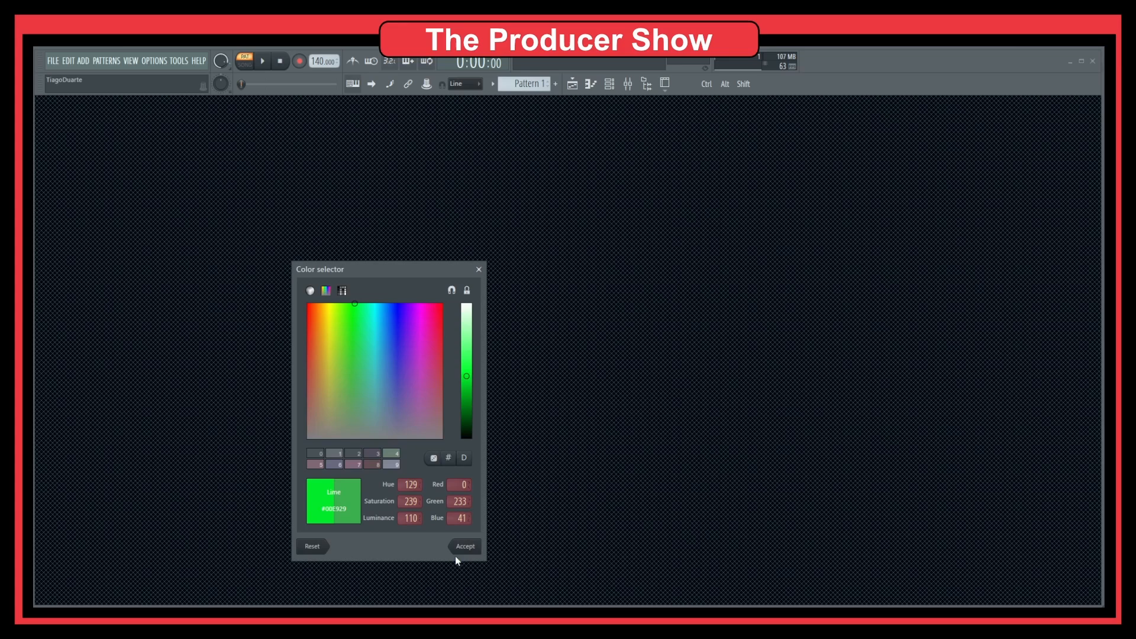
pyautogui.click(465, 546)
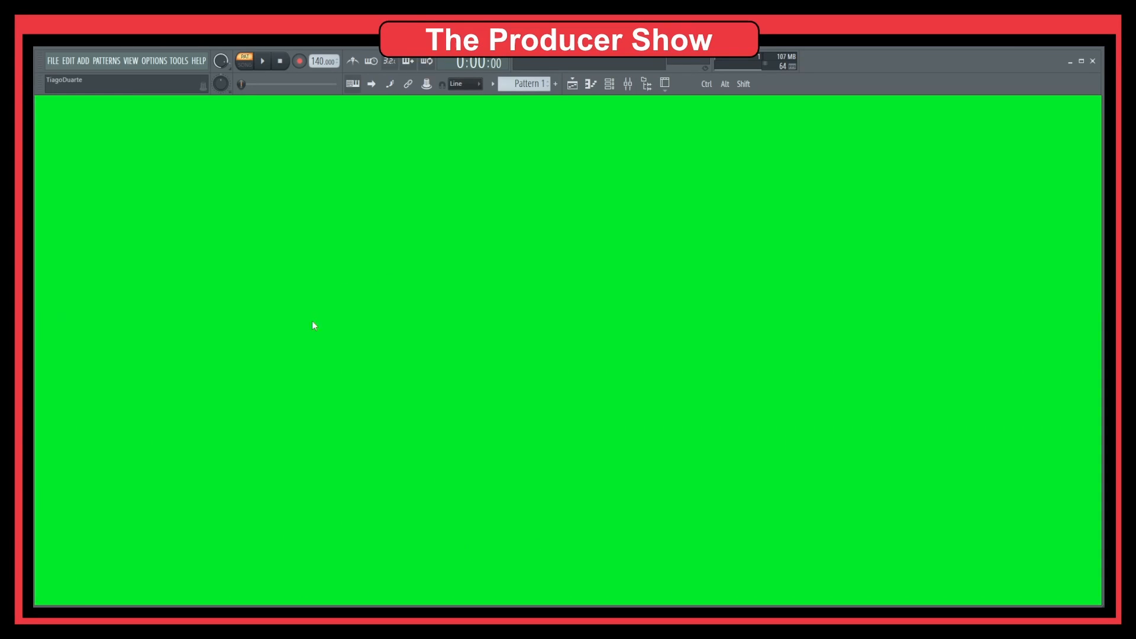
pyautogui.moveTo(434, 302)
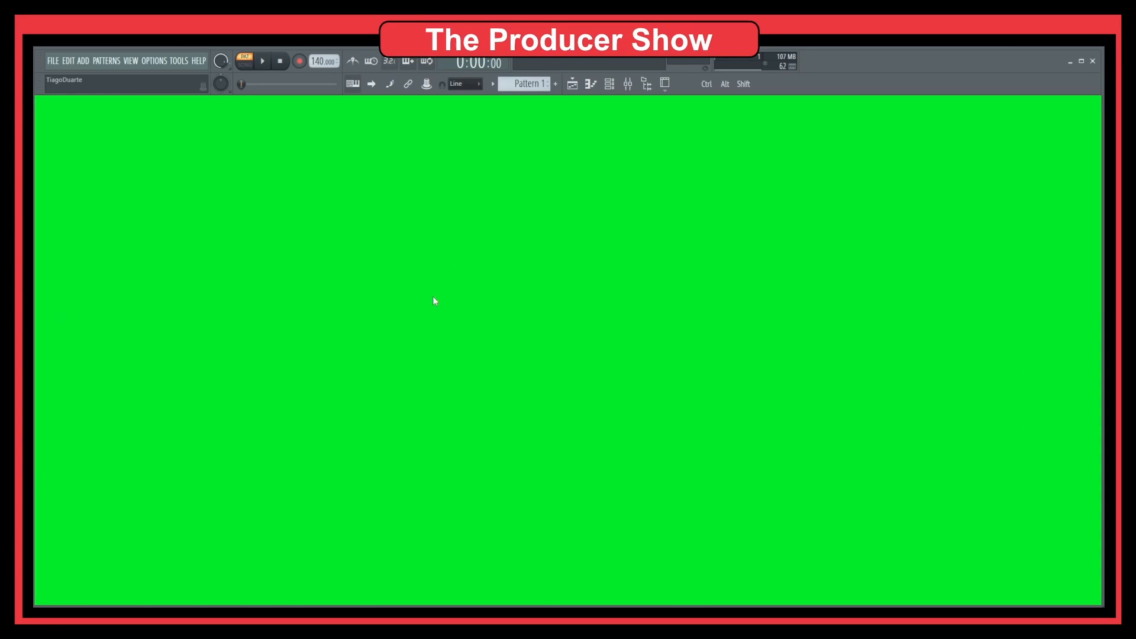
pyautogui.moveTo(386, 254)
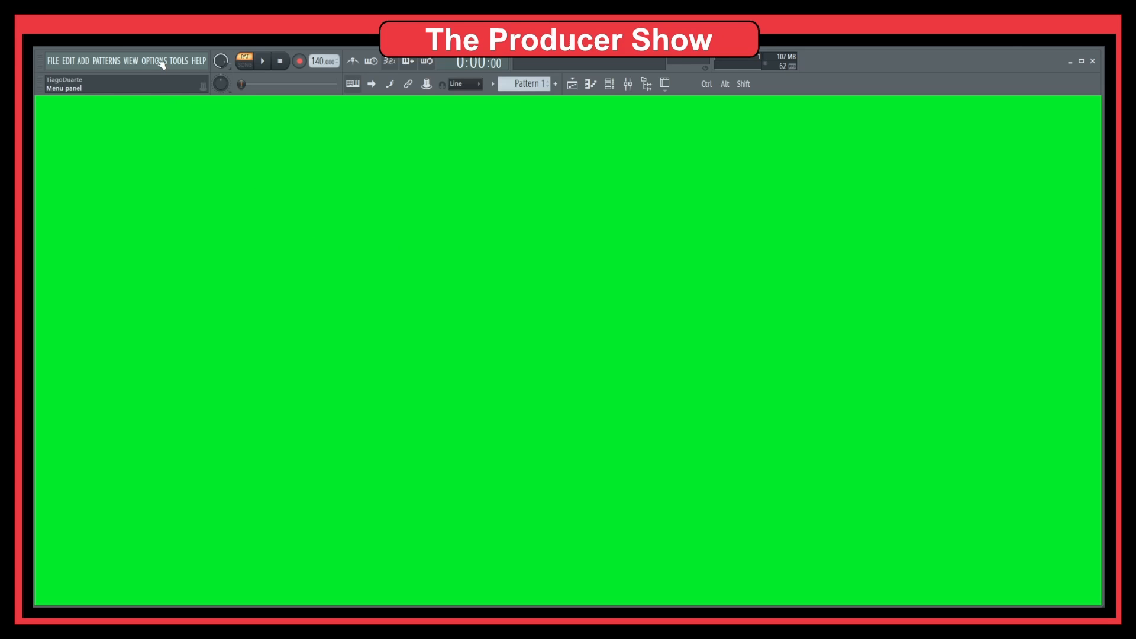
# Set the 'Fence' image from the Wallpapers folder as the background wallpaper
pyautogui.click(154, 61)
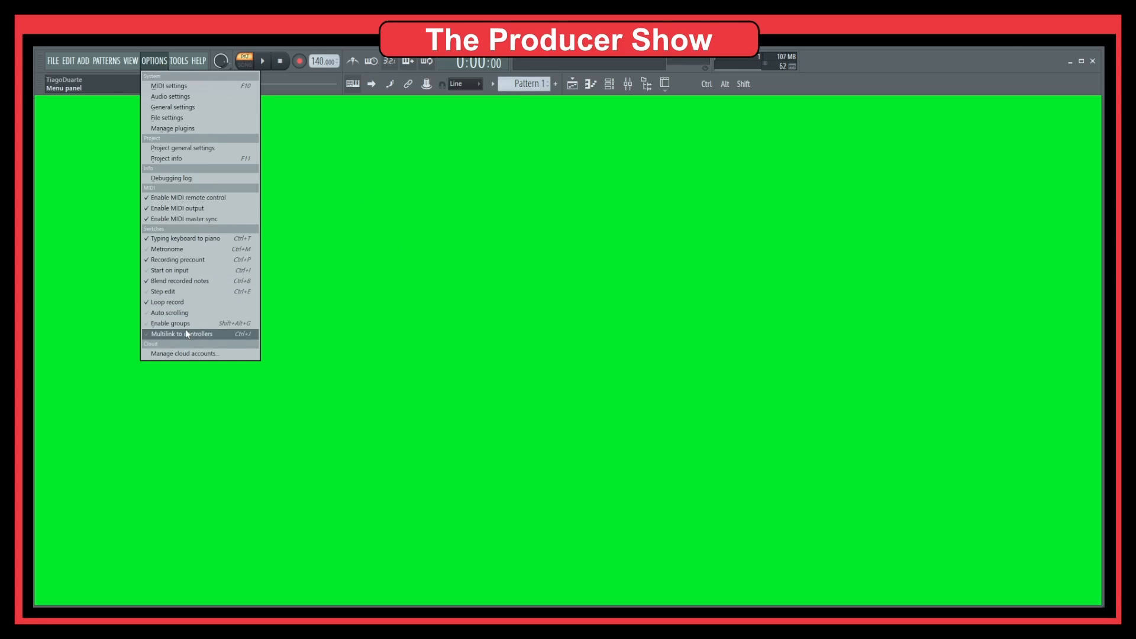
pyautogui.click(128, 61)
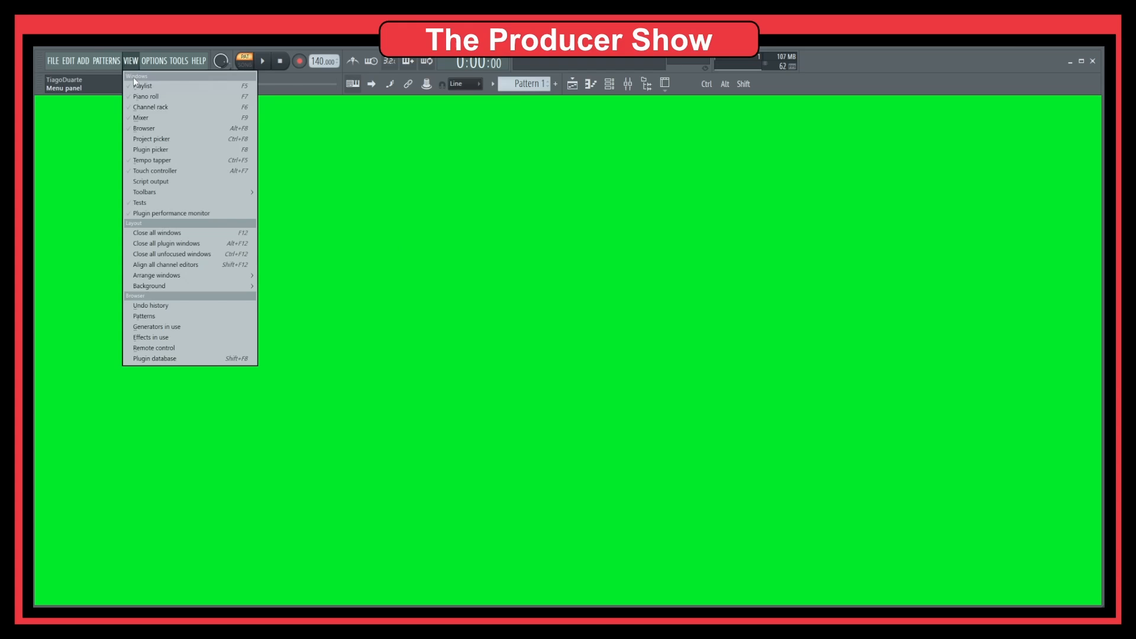
pyautogui.moveTo(149, 285)
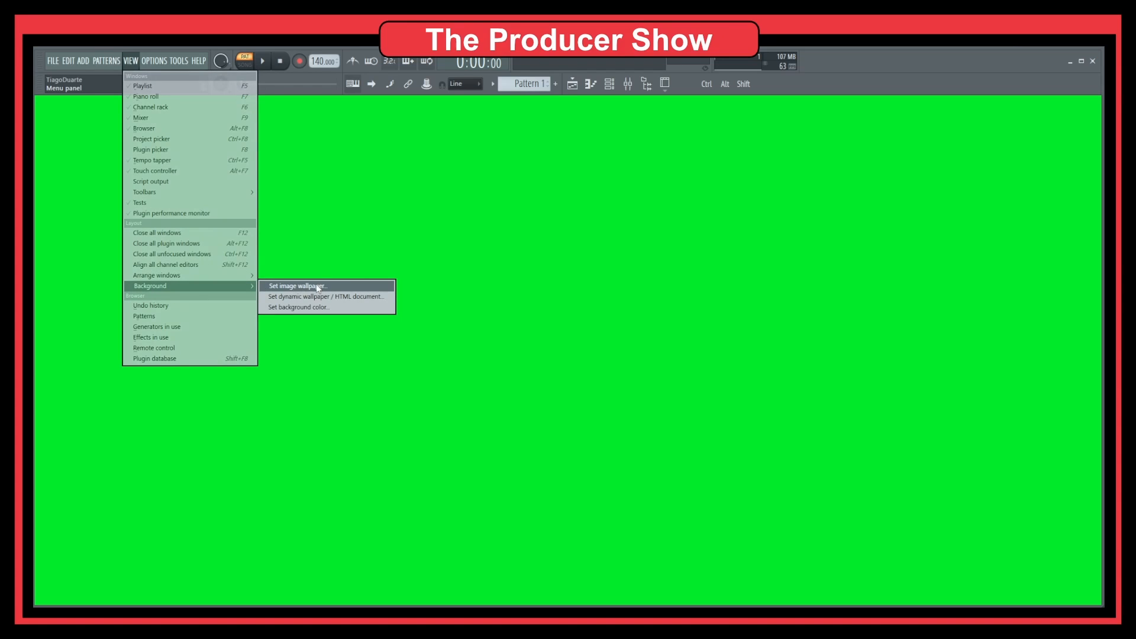
pyautogui.click(296, 286)
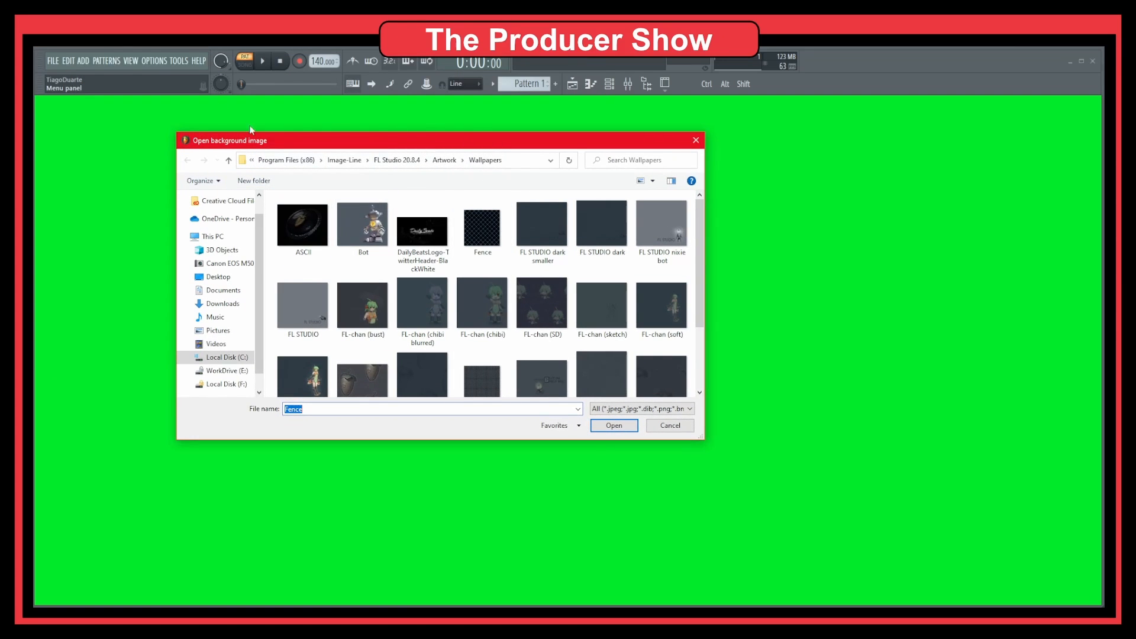
pyautogui.moveTo(694, 306)
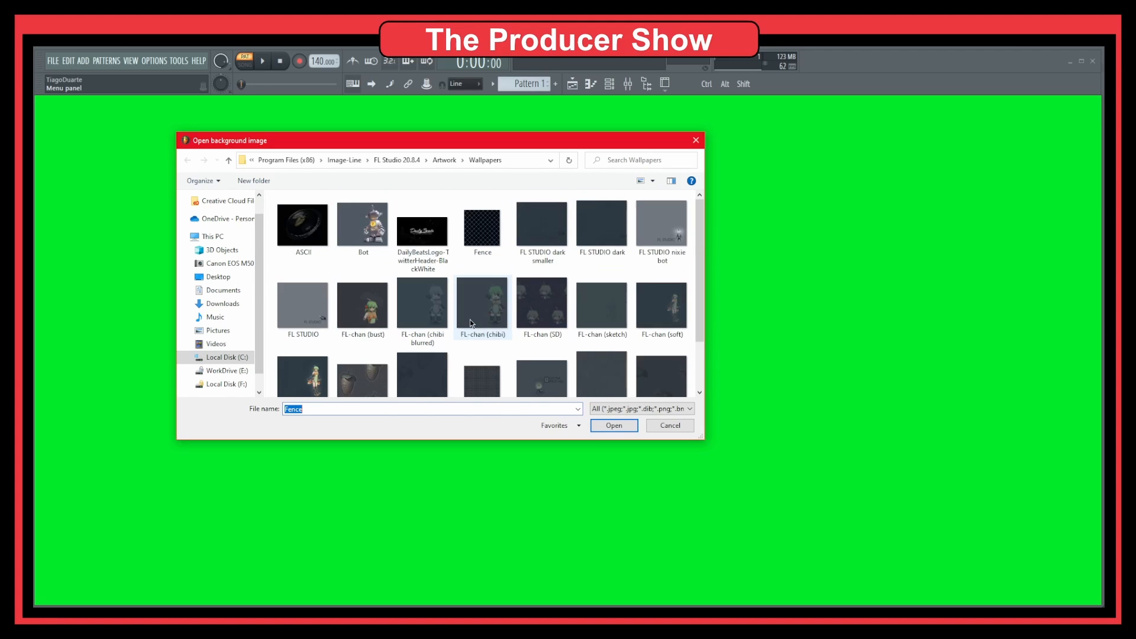
pyautogui.click(482, 225)
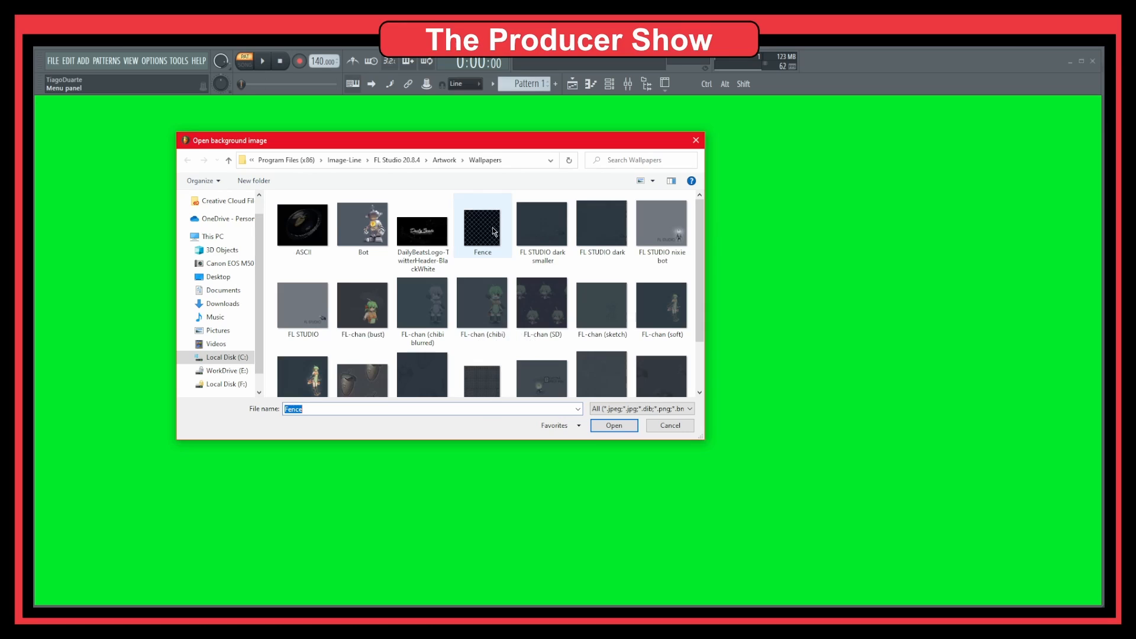
pyautogui.click(613, 425)
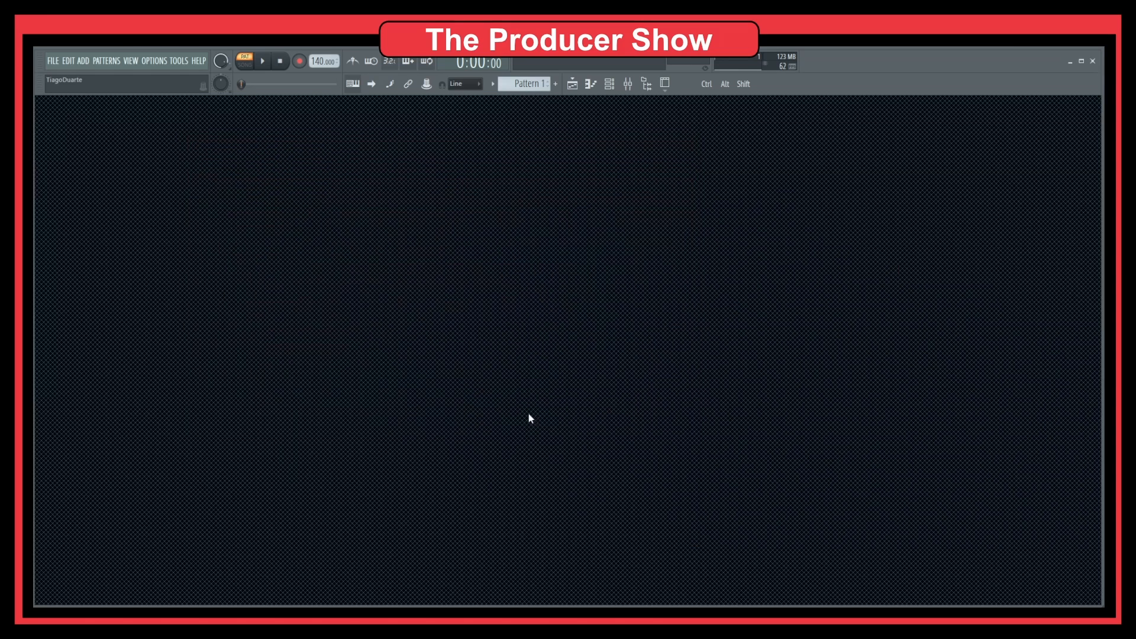
pyautogui.moveTo(159, 75)
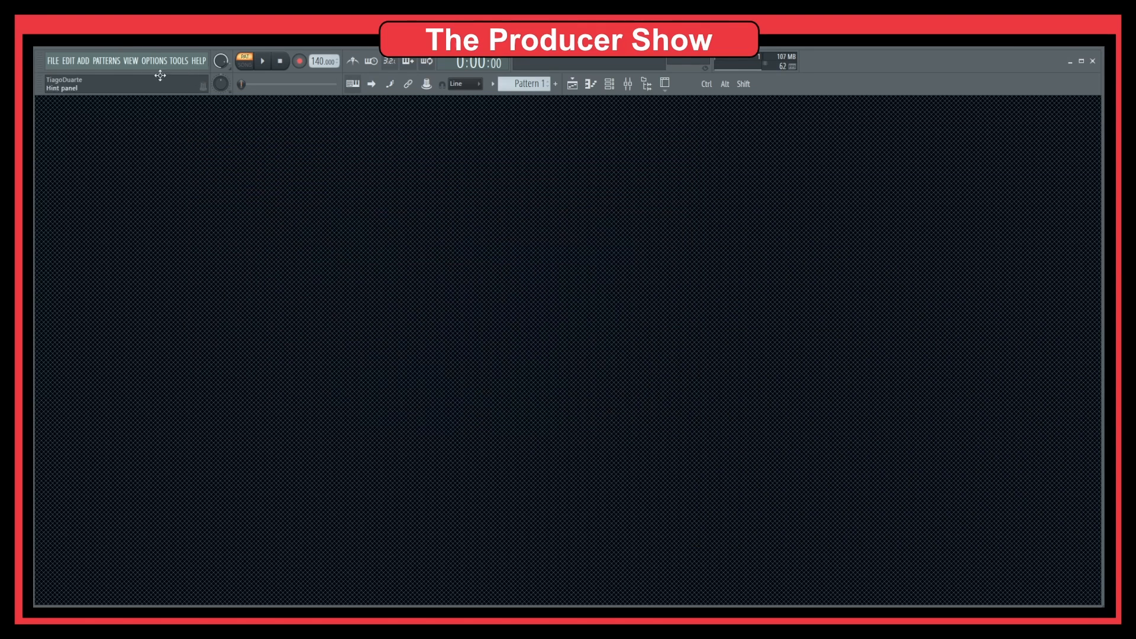
# Replace the wallpaper with the FL-chan character image from the Wallpapers folder
pyautogui.click(130, 61)
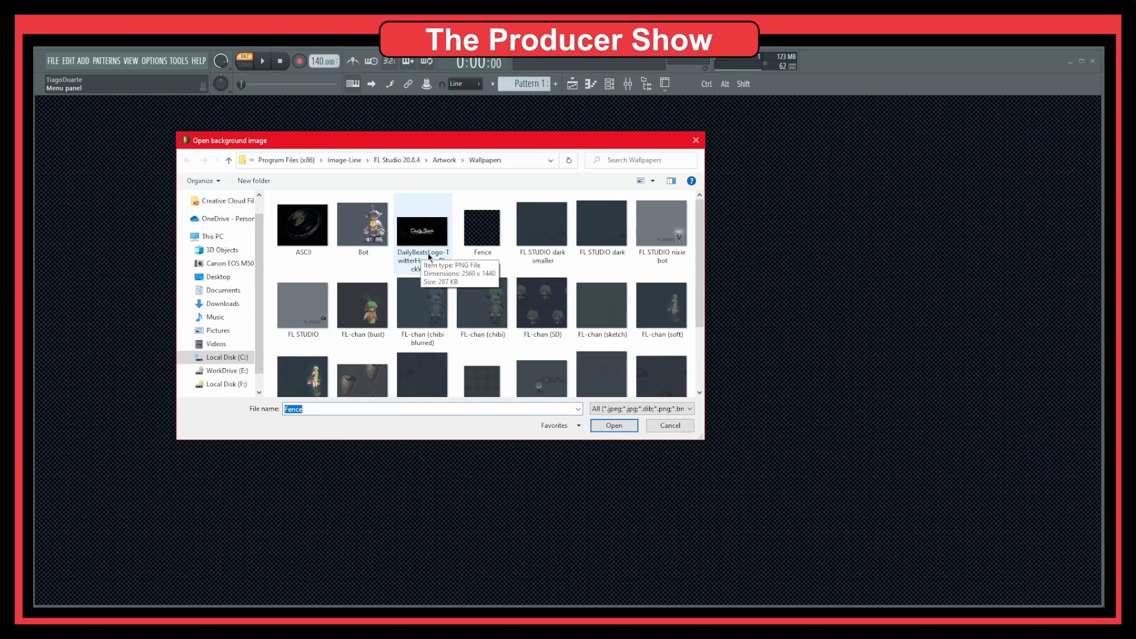
pyautogui.scroll(-3)
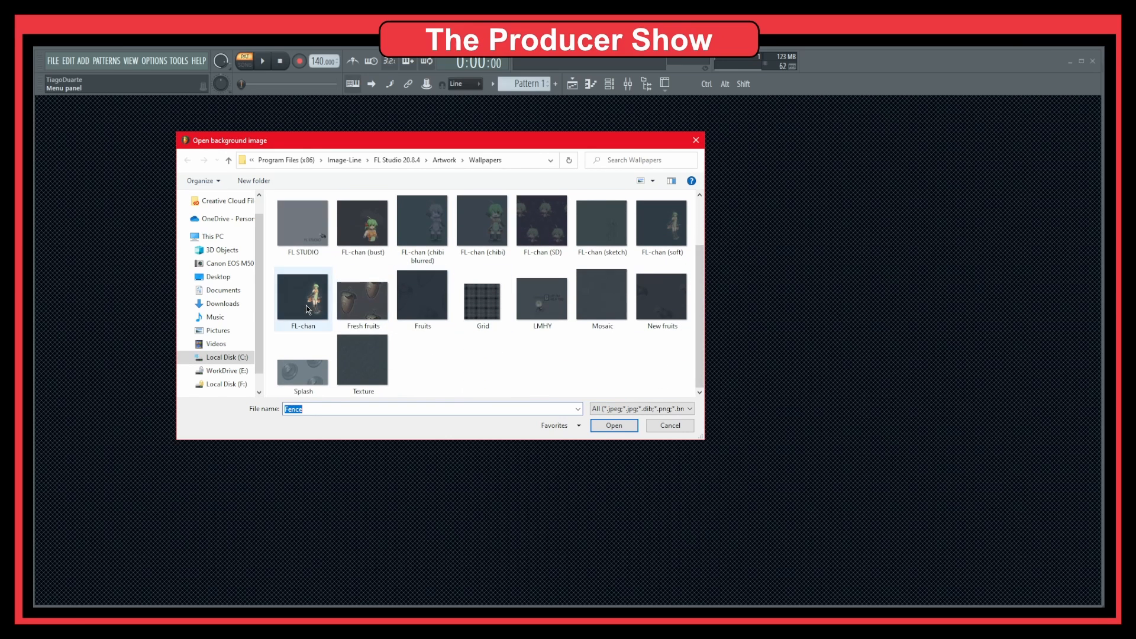
pyautogui.click(612, 425)
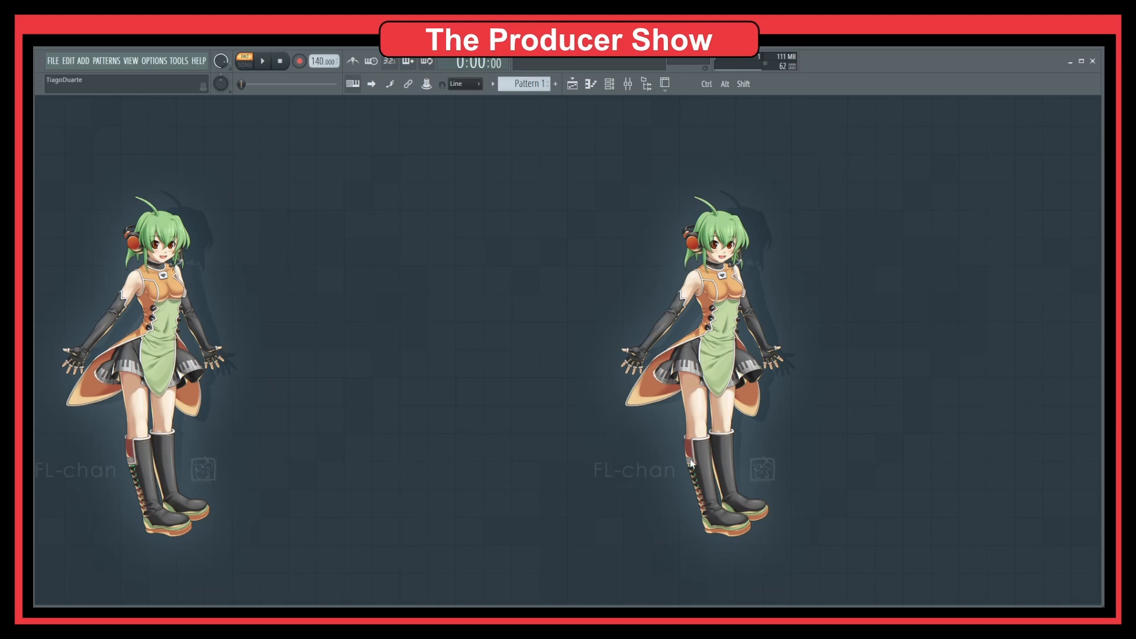
# Apply the grey 'FL STUDIO nixie bot' image wallpaper, then reopen the View menu
pyautogui.click(129, 61)
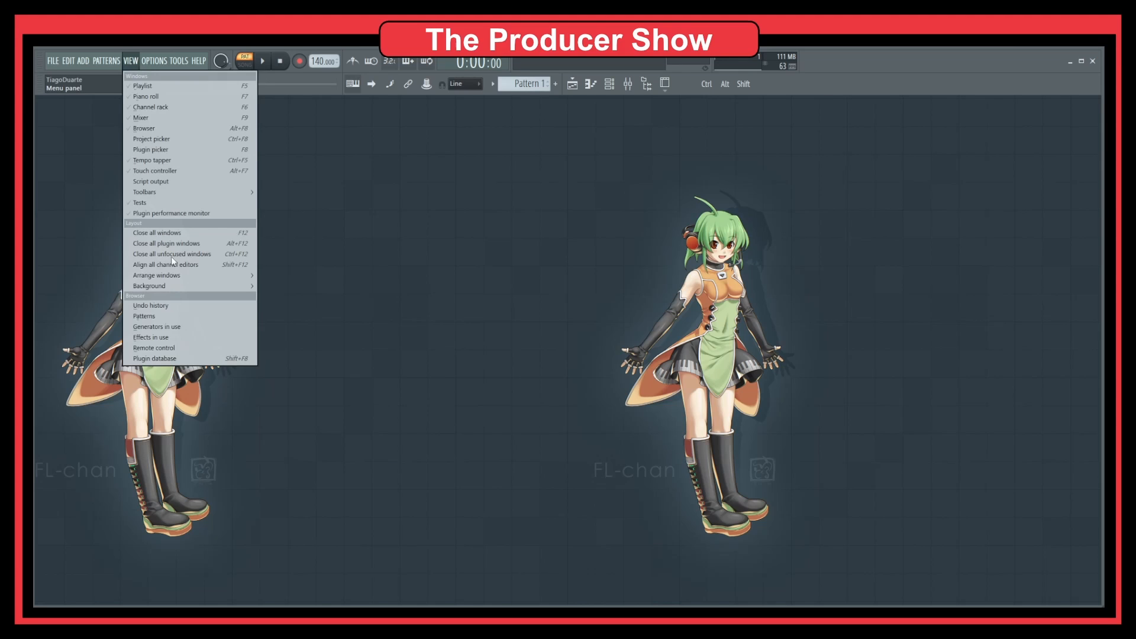
pyautogui.click(148, 285)
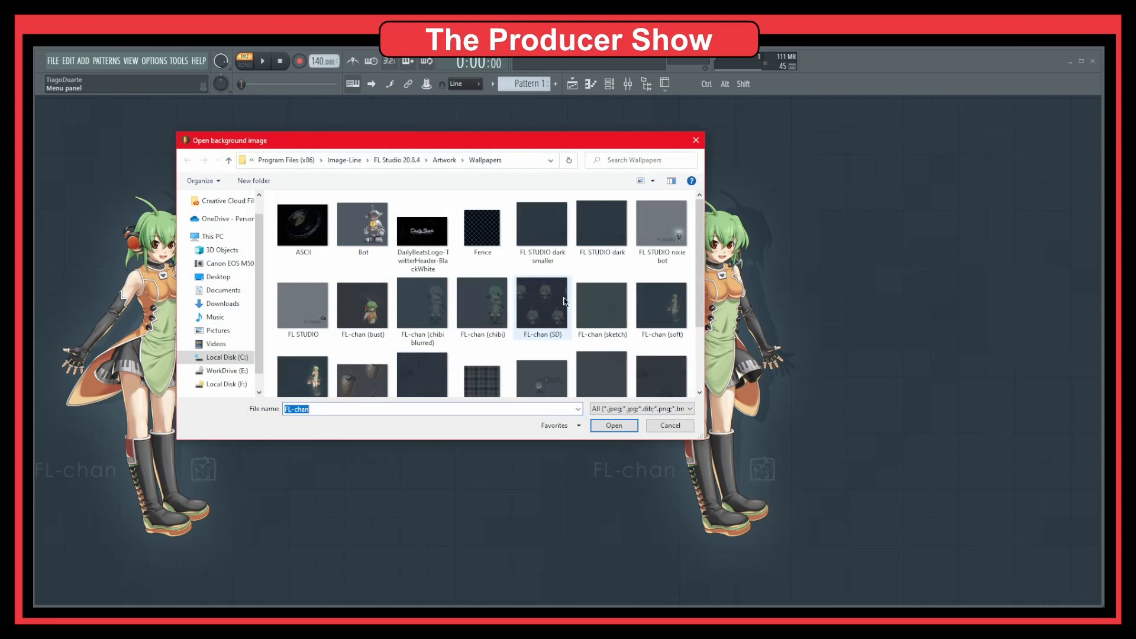
pyautogui.click(613, 425)
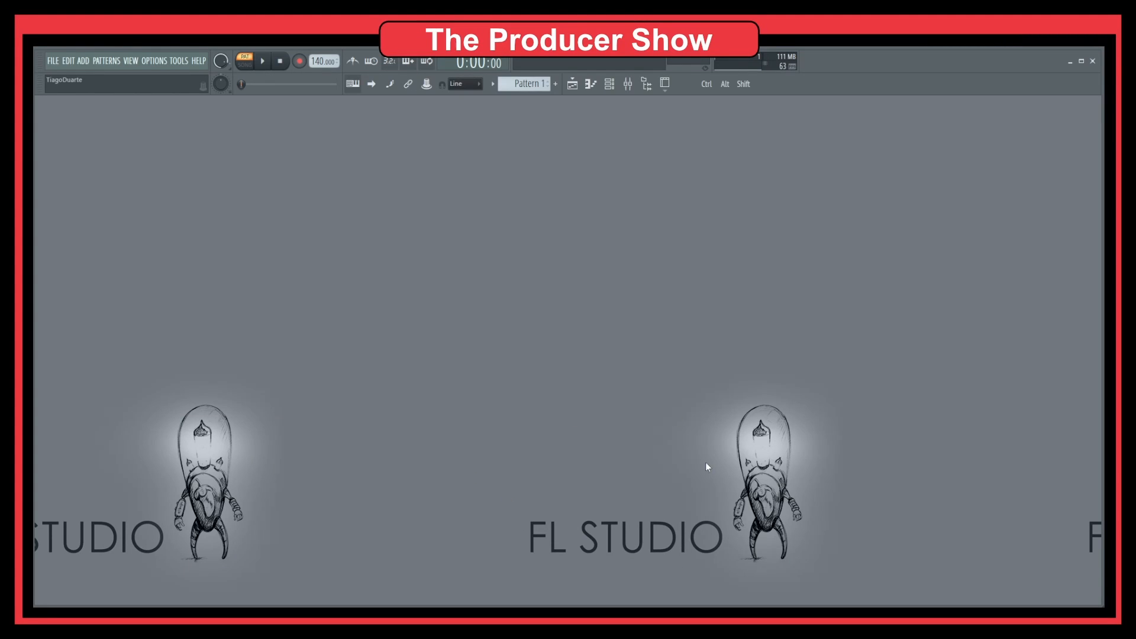
pyautogui.moveTo(758, 477)
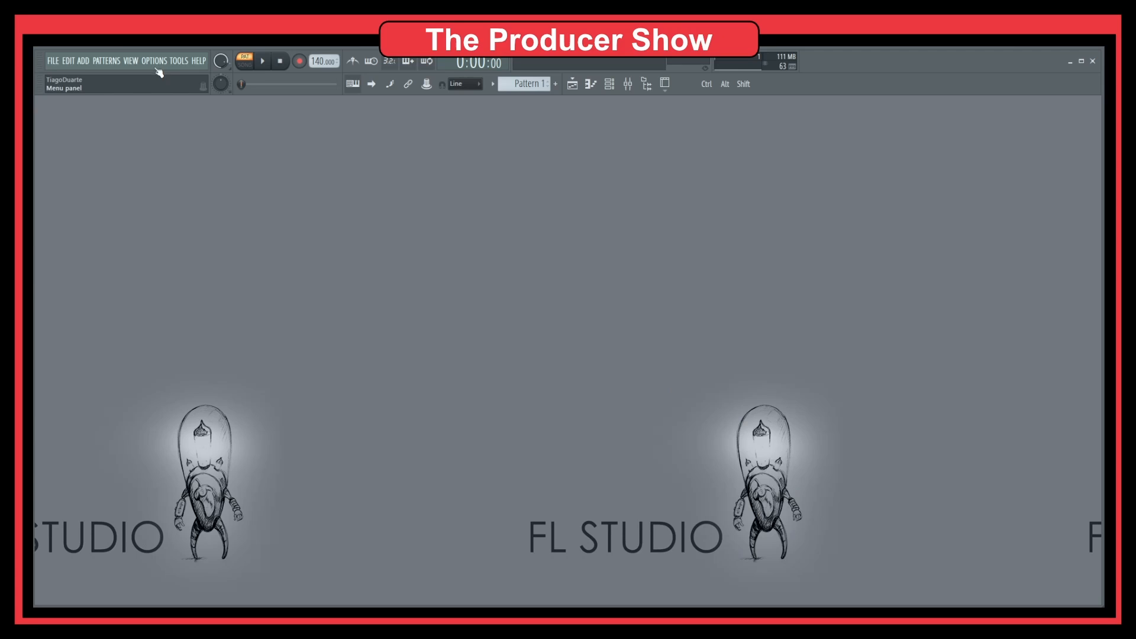
pyautogui.click(131, 60)
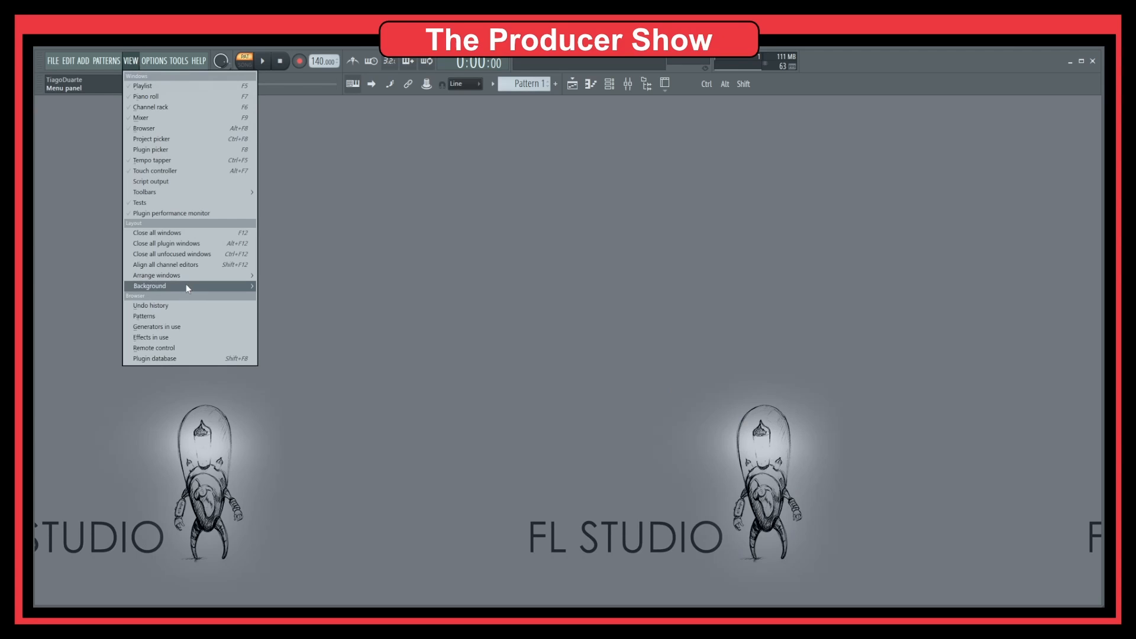
pyautogui.moveTo(148, 285)
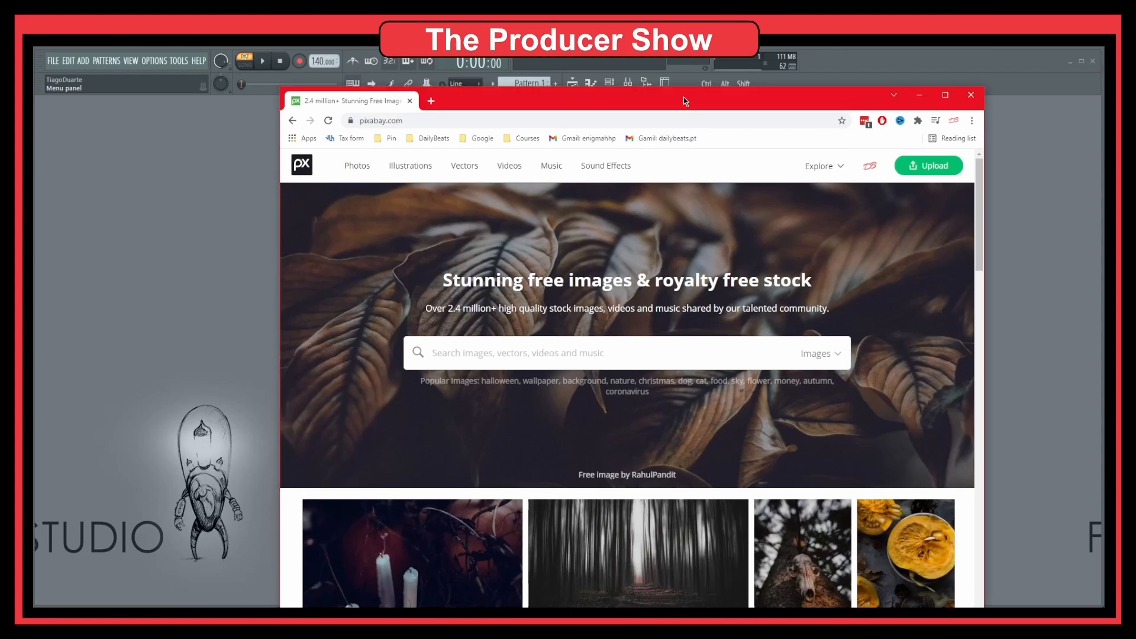
# Search Pixabay for 'background' images and scroll through the 119,845 results
pyautogui.moveTo(684, 100); pyautogui.dragTo(572, 60)
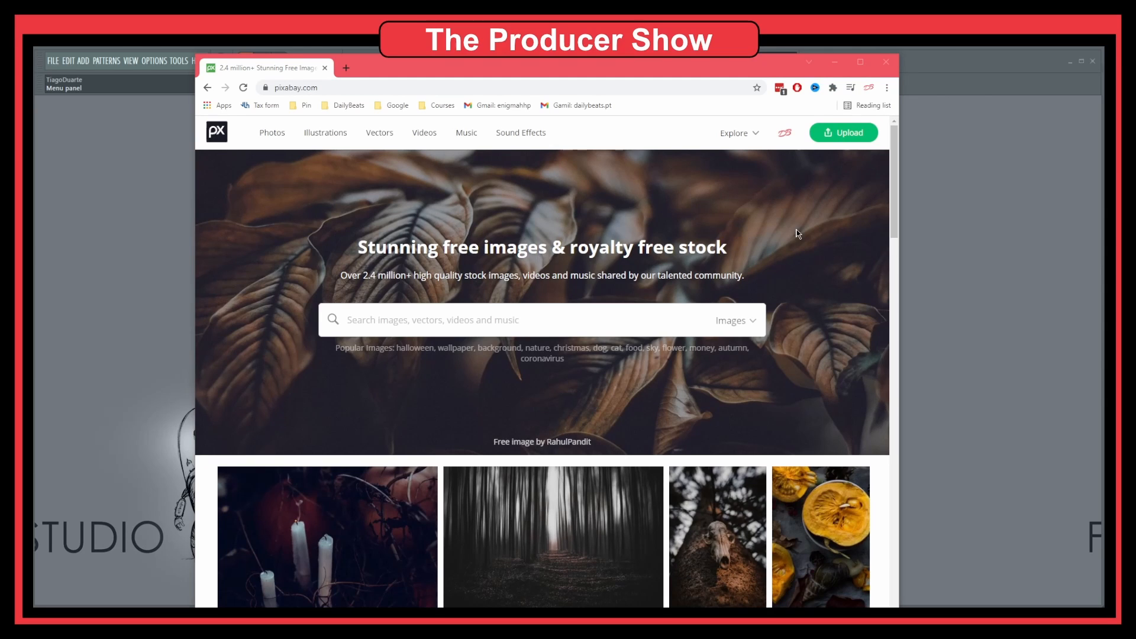
pyautogui.click(507, 319)
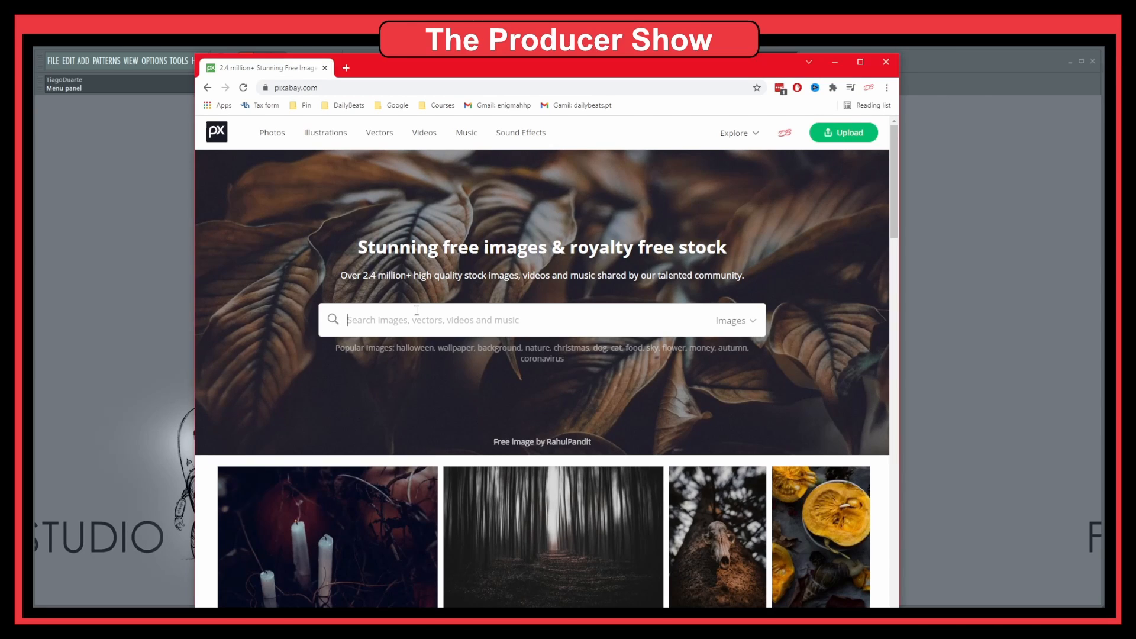
pyautogui.write('background')
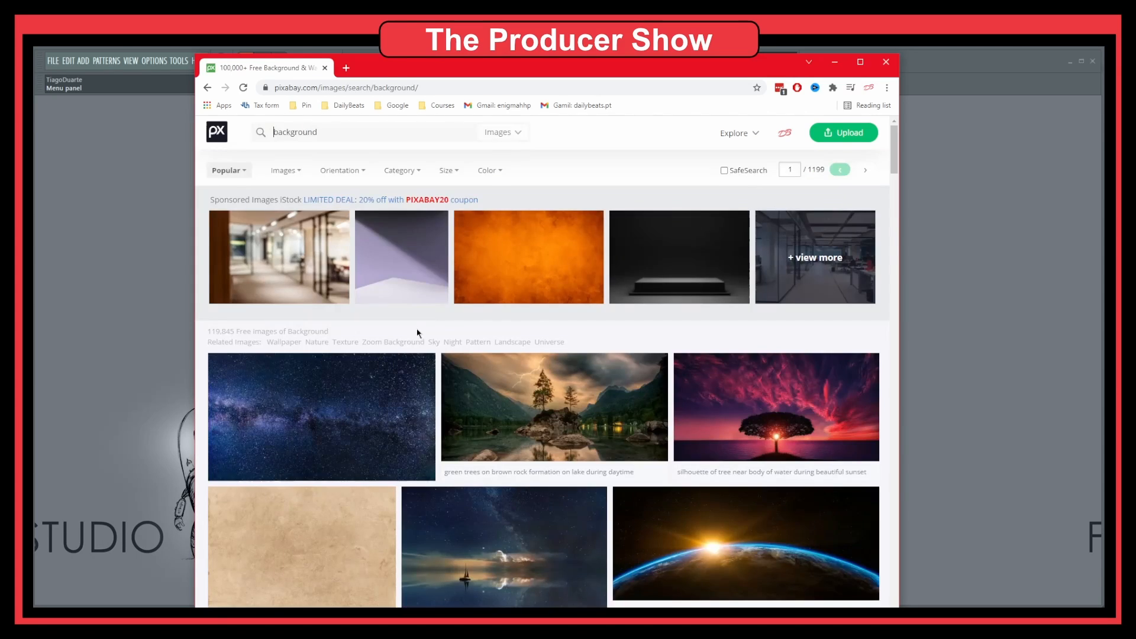
pyautogui.scroll(-3)
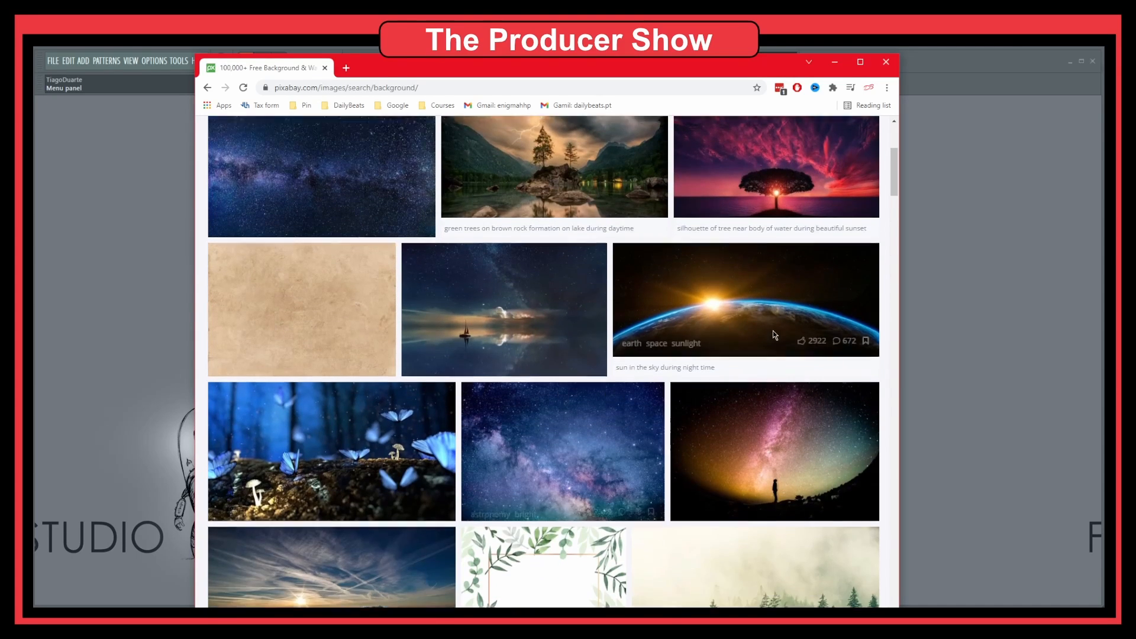
pyautogui.scroll(-3)
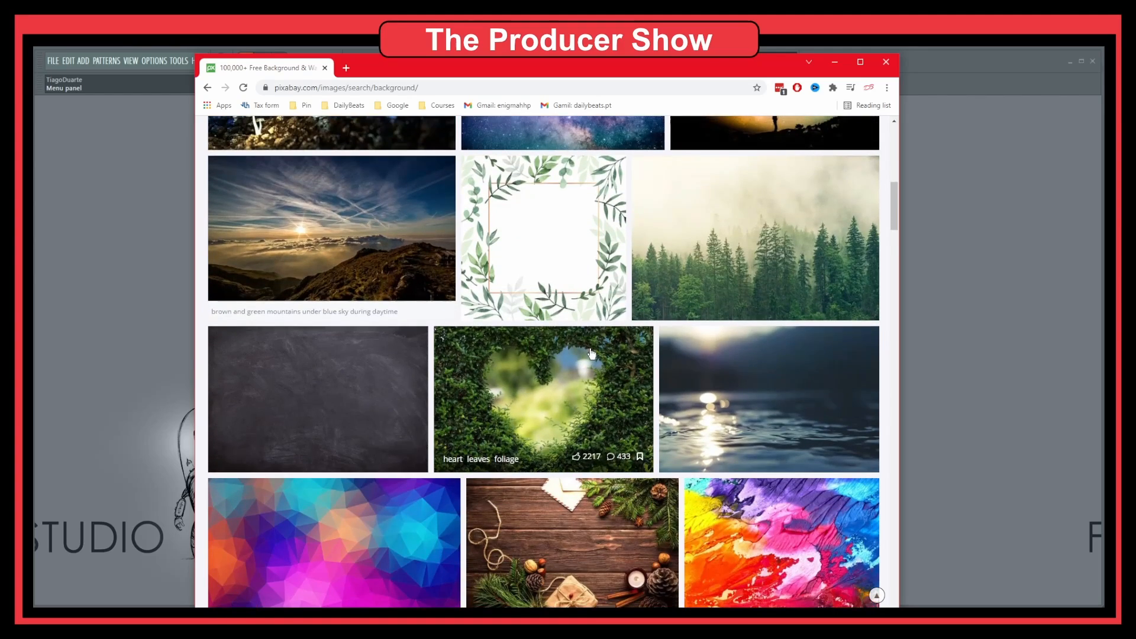
pyautogui.scroll(-3)
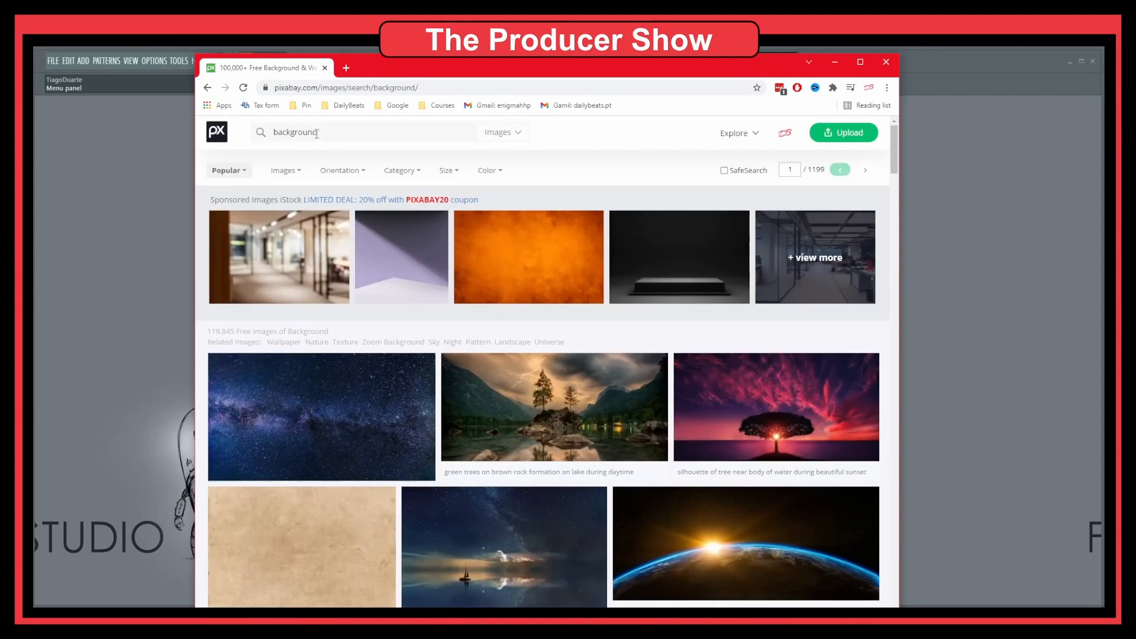
# Browse Pixabay's 'music' image results, then close the browser
pyautogui.write('music')
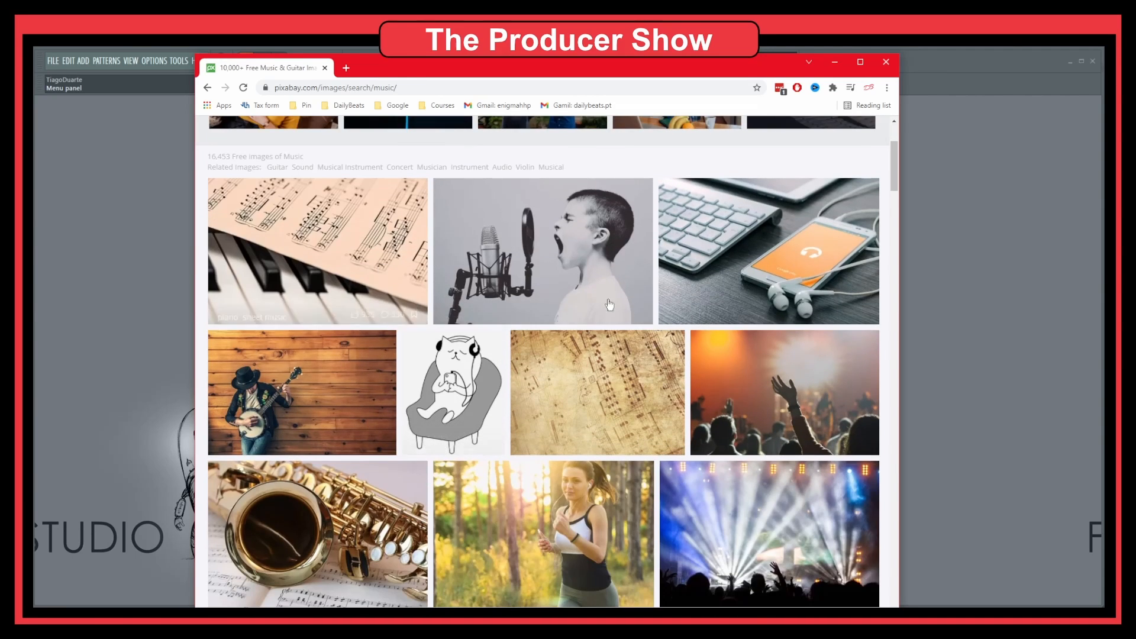
pyautogui.scroll(-3)
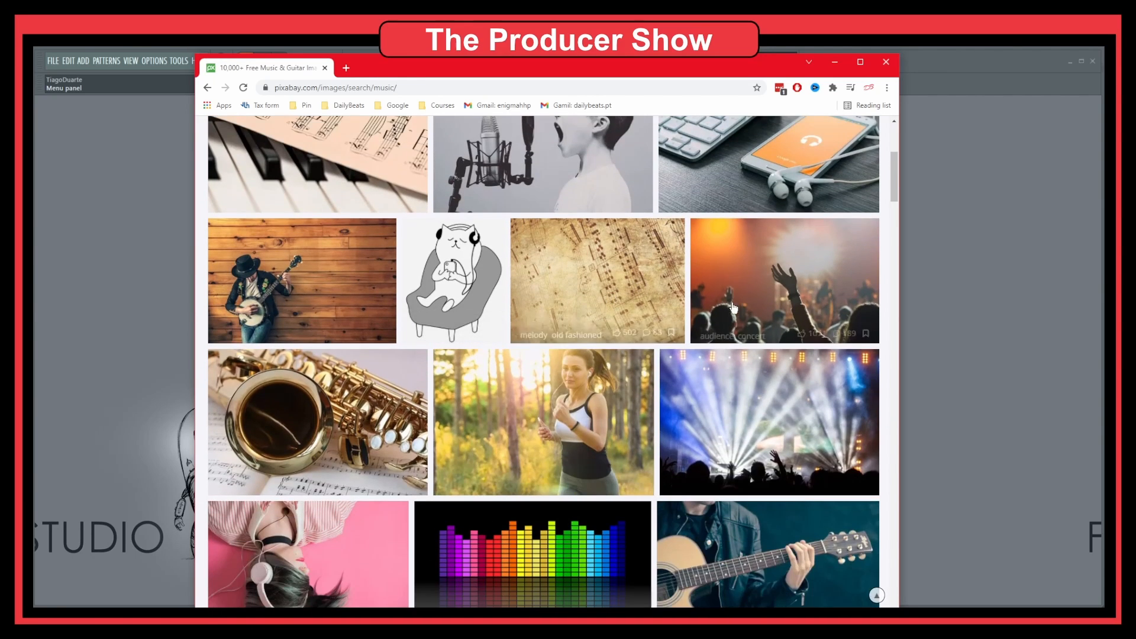
pyautogui.scroll(-3)
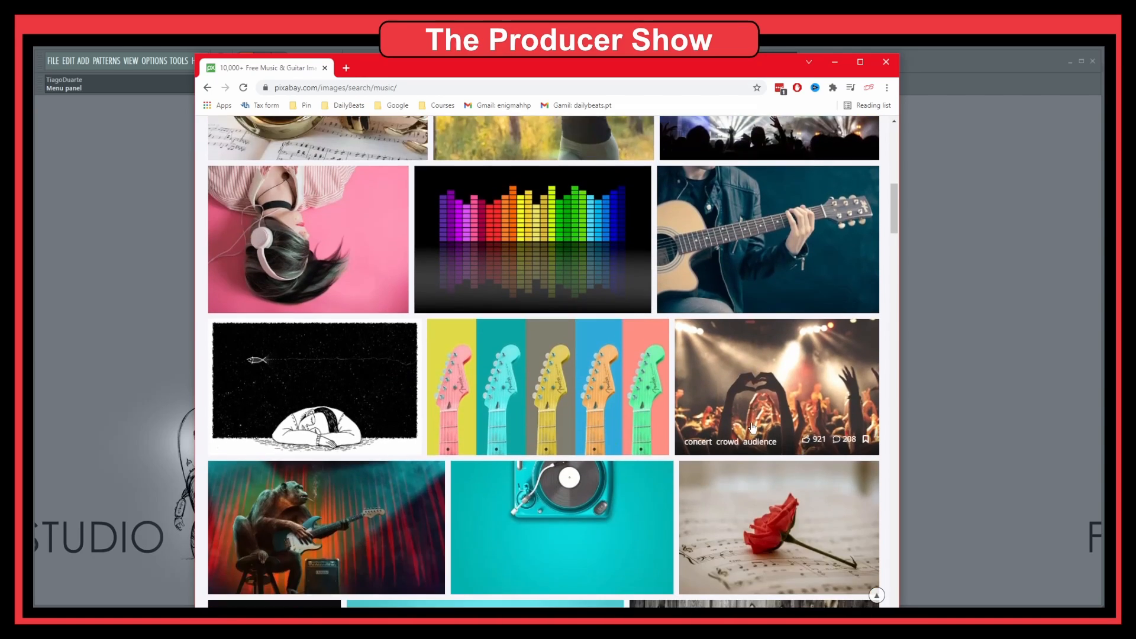
pyautogui.scroll(-3)
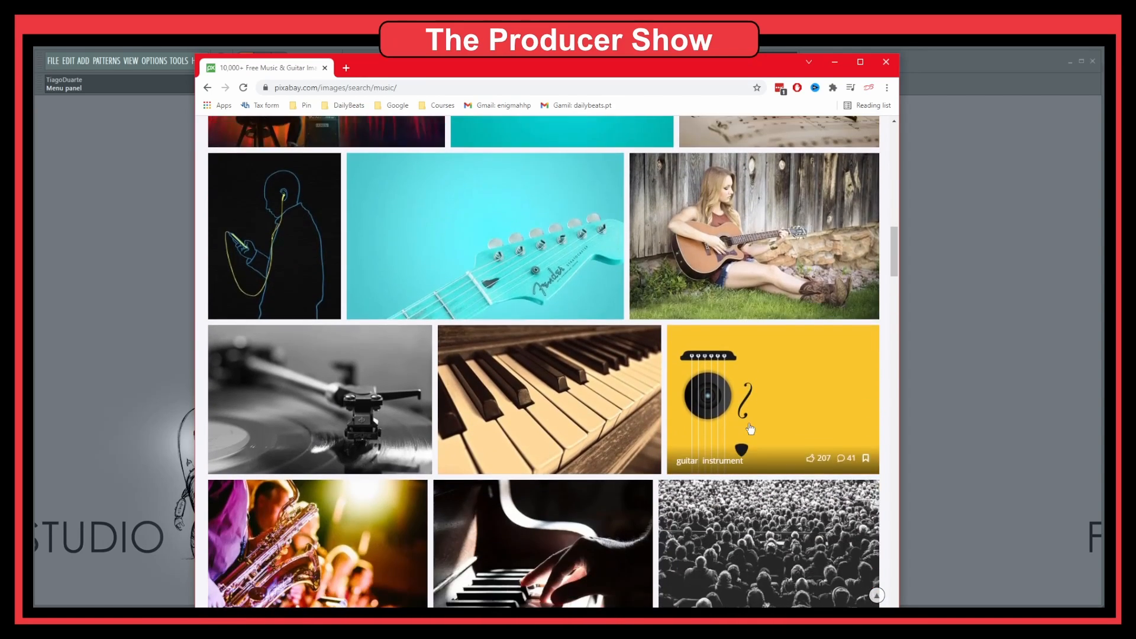
pyautogui.scroll(-3)
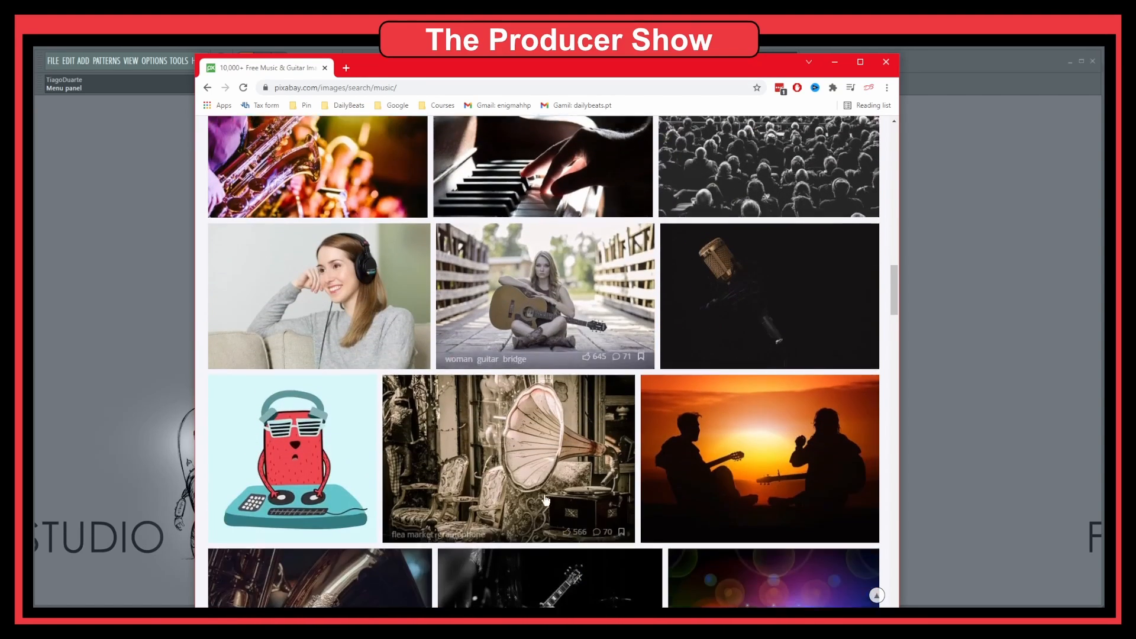
pyautogui.scroll(-3)
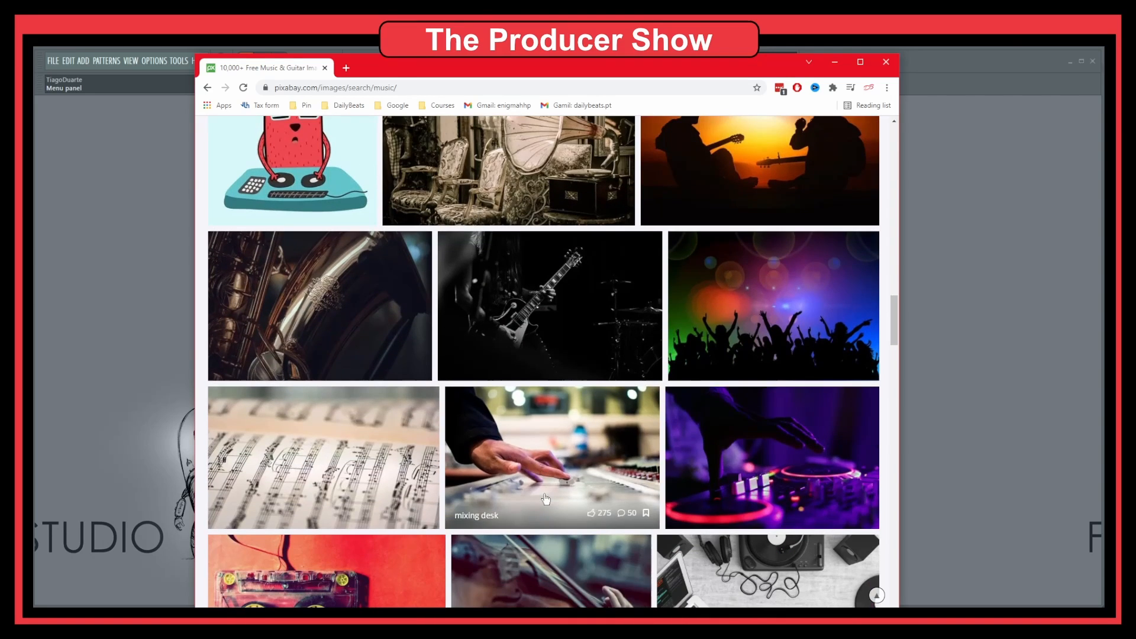
pyautogui.scroll(-3)
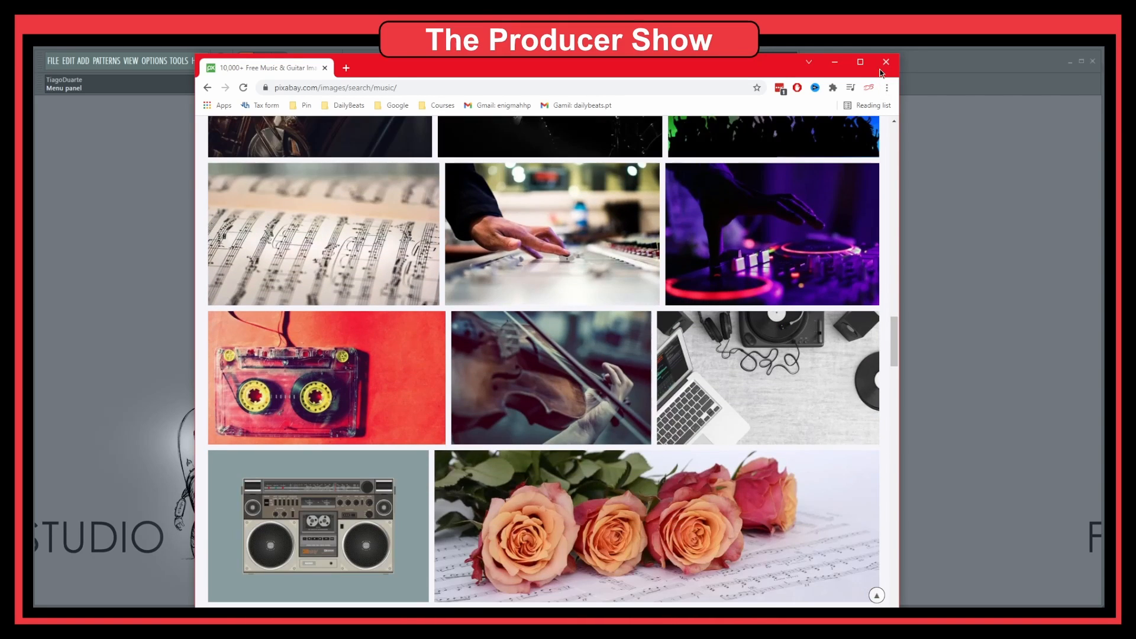
pyautogui.click(885, 62)
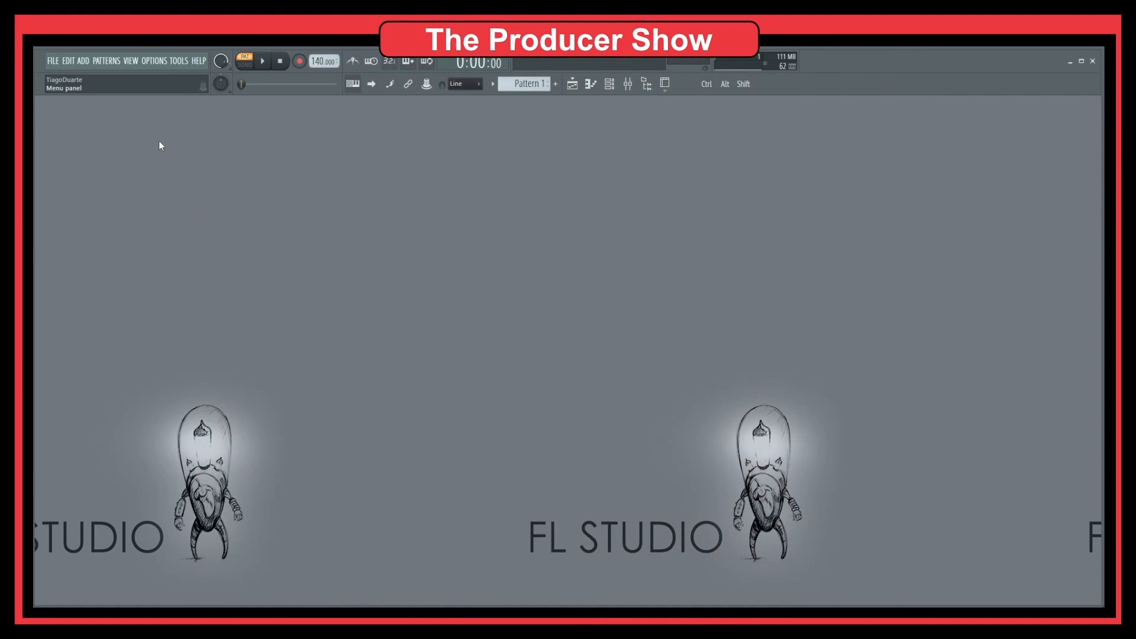
# Set the black Daily Beats logo image as the workspace wallpaper
pyautogui.click(153, 61)
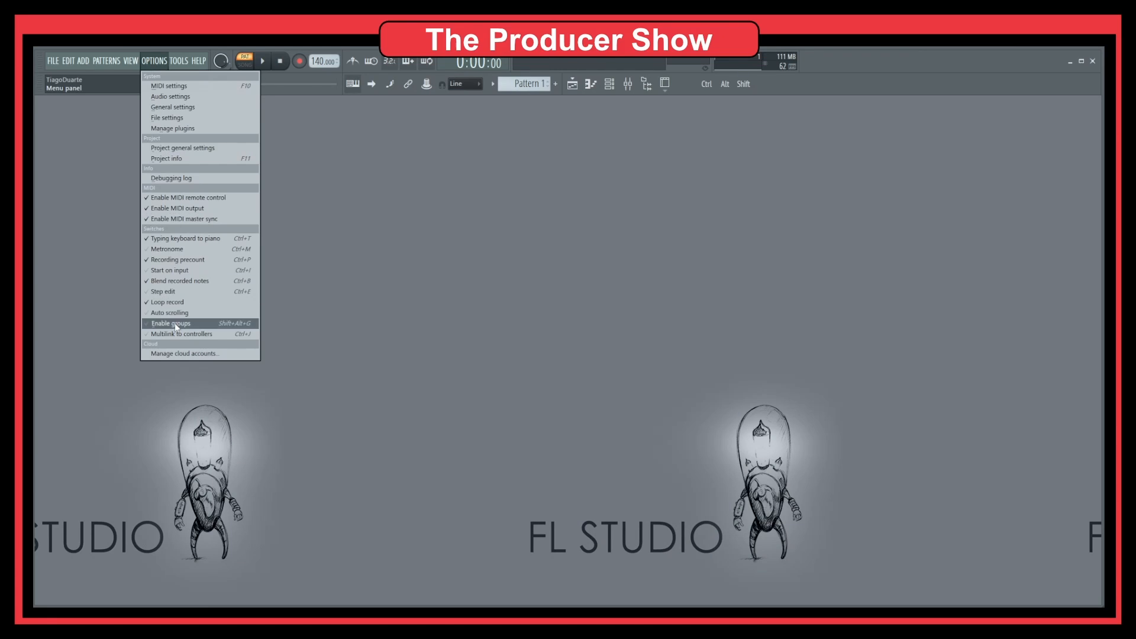
pyautogui.click(130, 61)
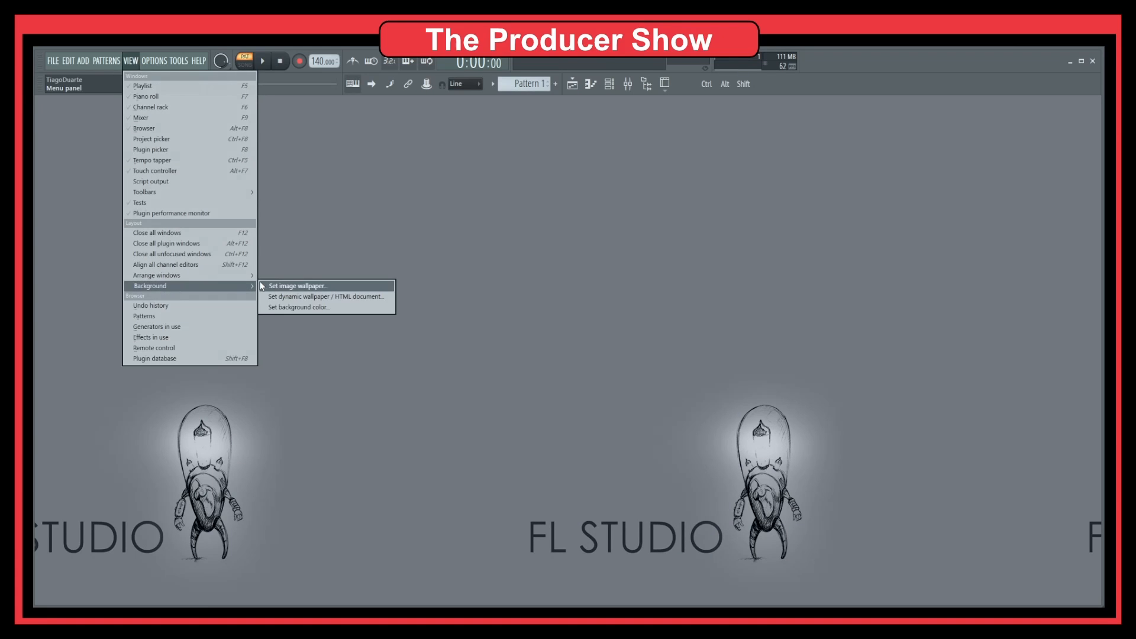
pyautogui.click(297, 286)
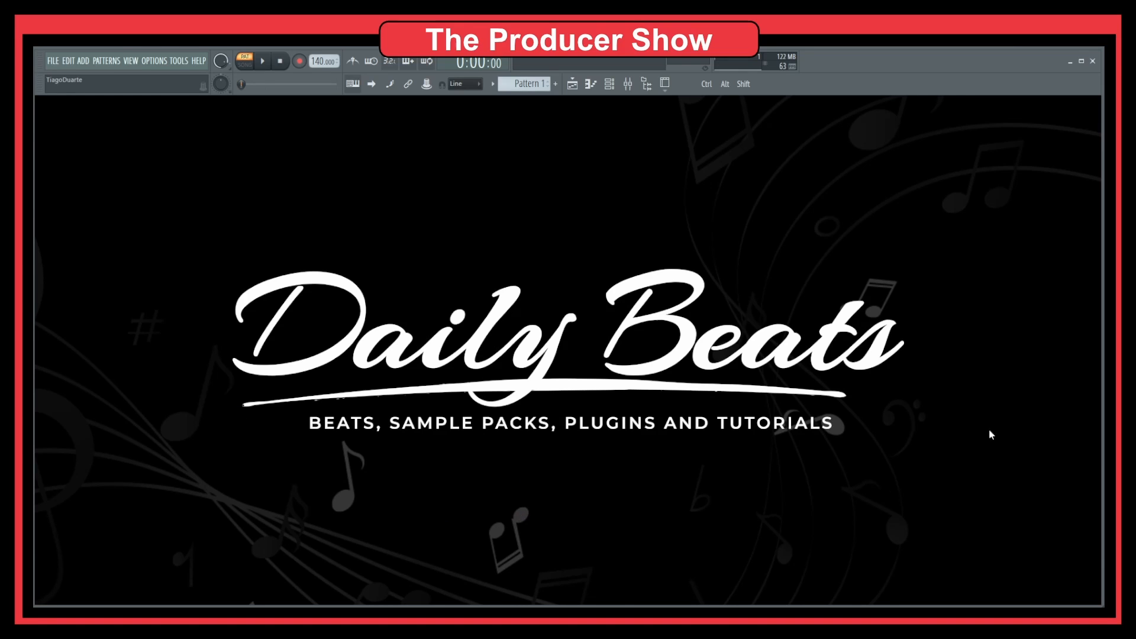
pyautogui.moveTo(660, 376)
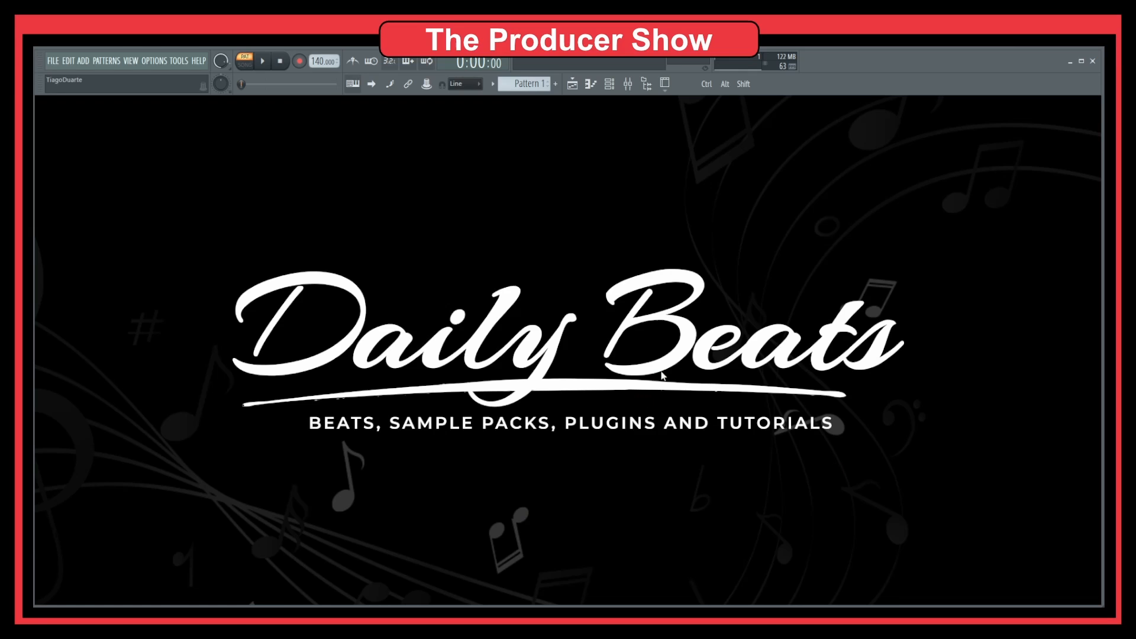
pyautogui.moveTo(768, 319)
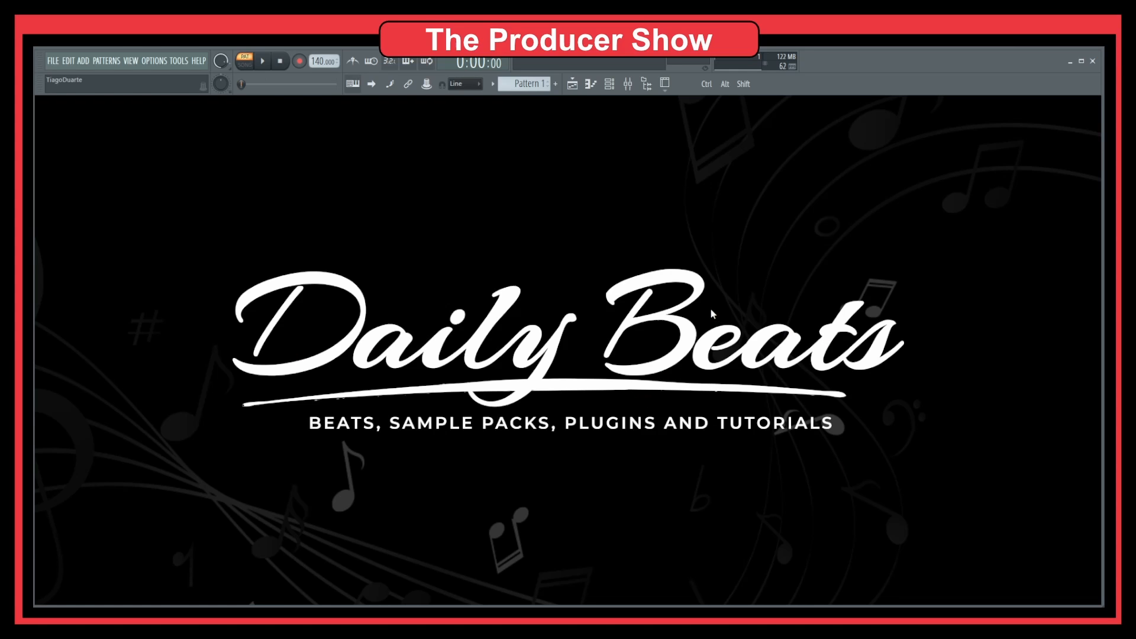
pyautogui.moveTo(539, 187)
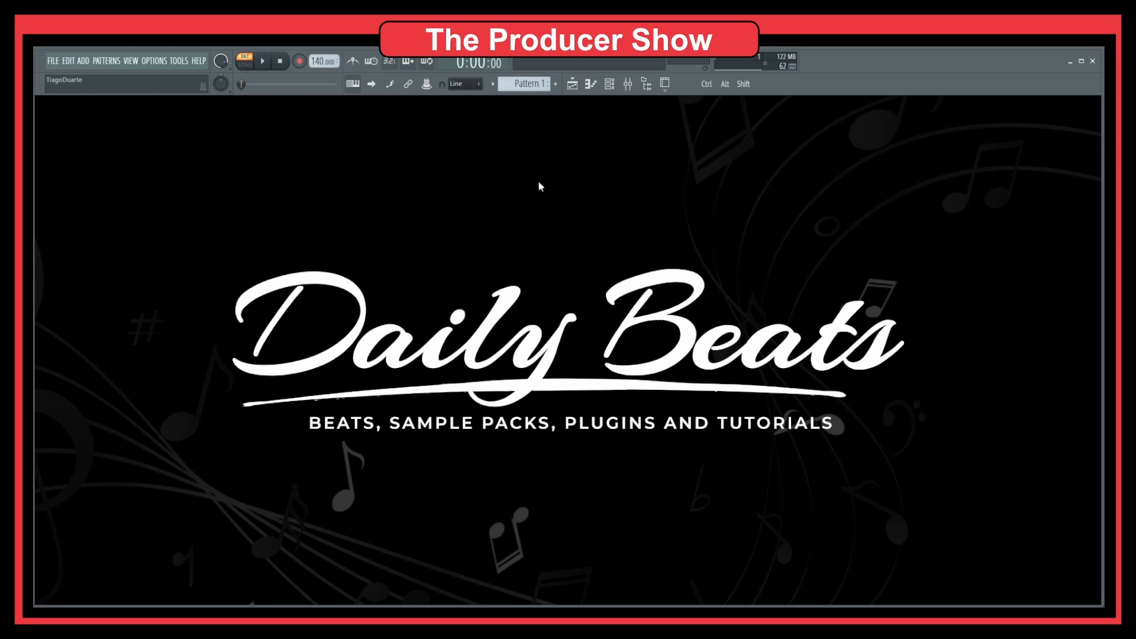
pyautogui.moveTo(422, 384)
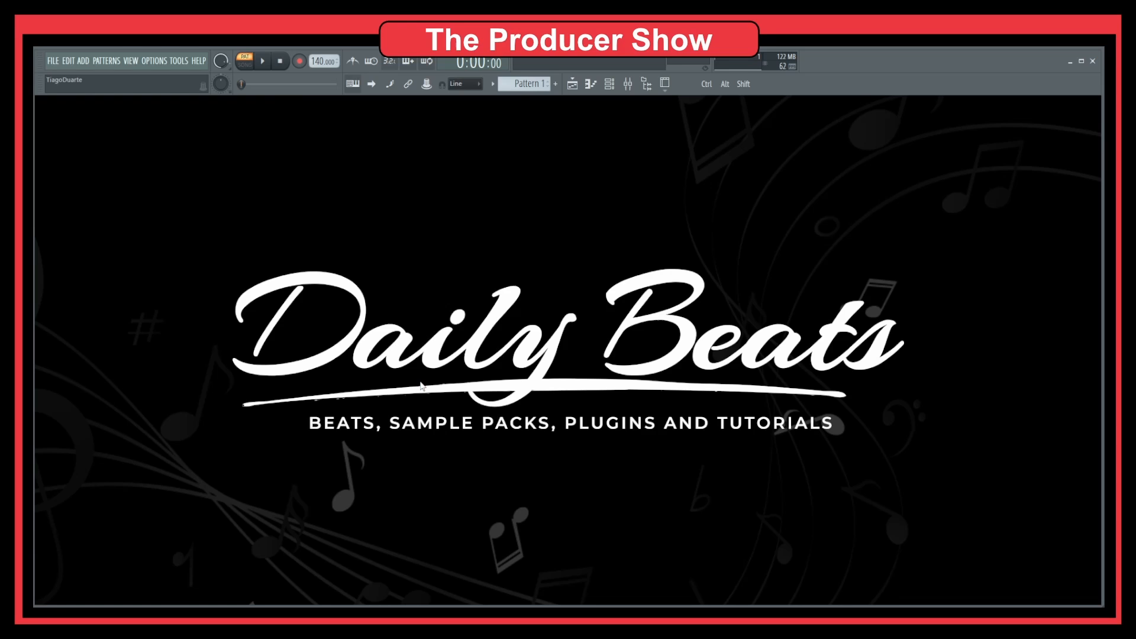
pyautogui.moveTo(574, 411)
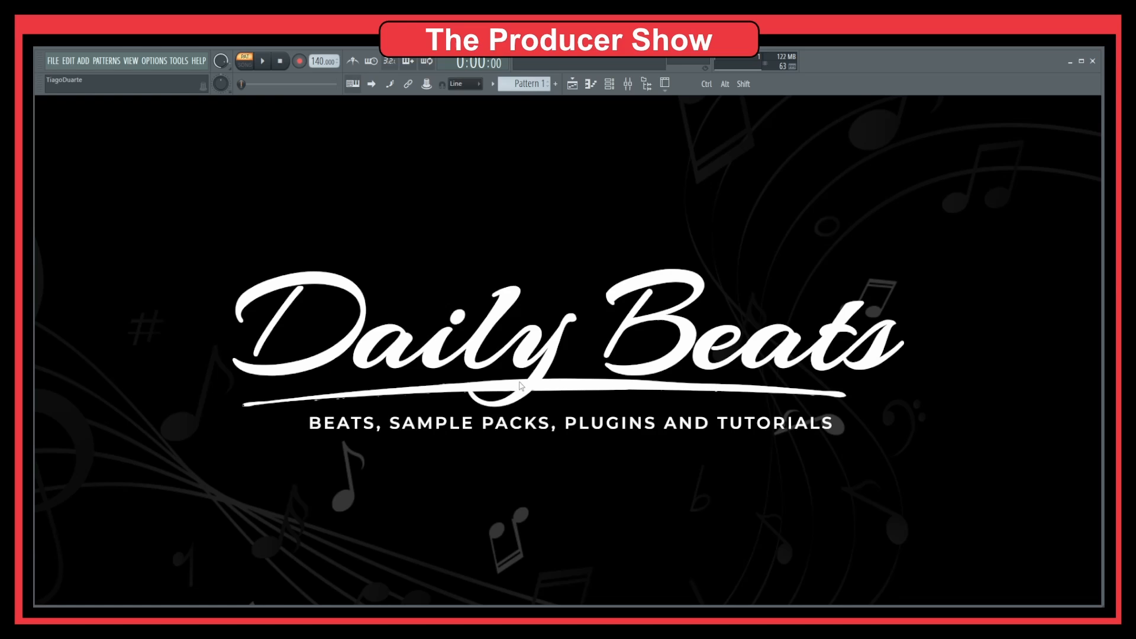
pyautogui.moveTo(530, 381)
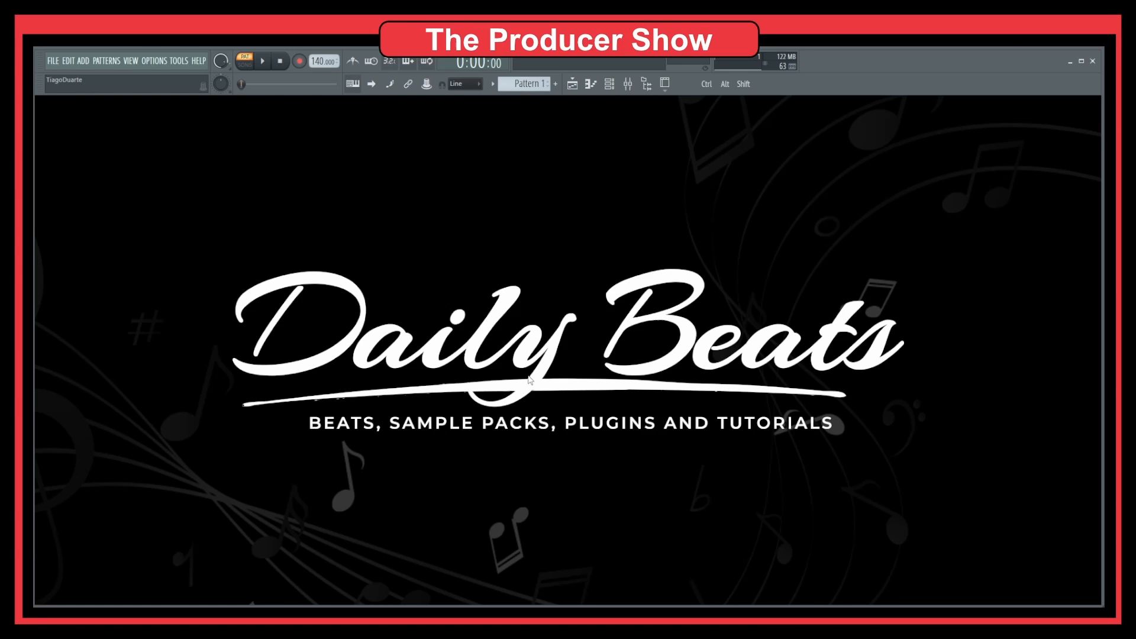